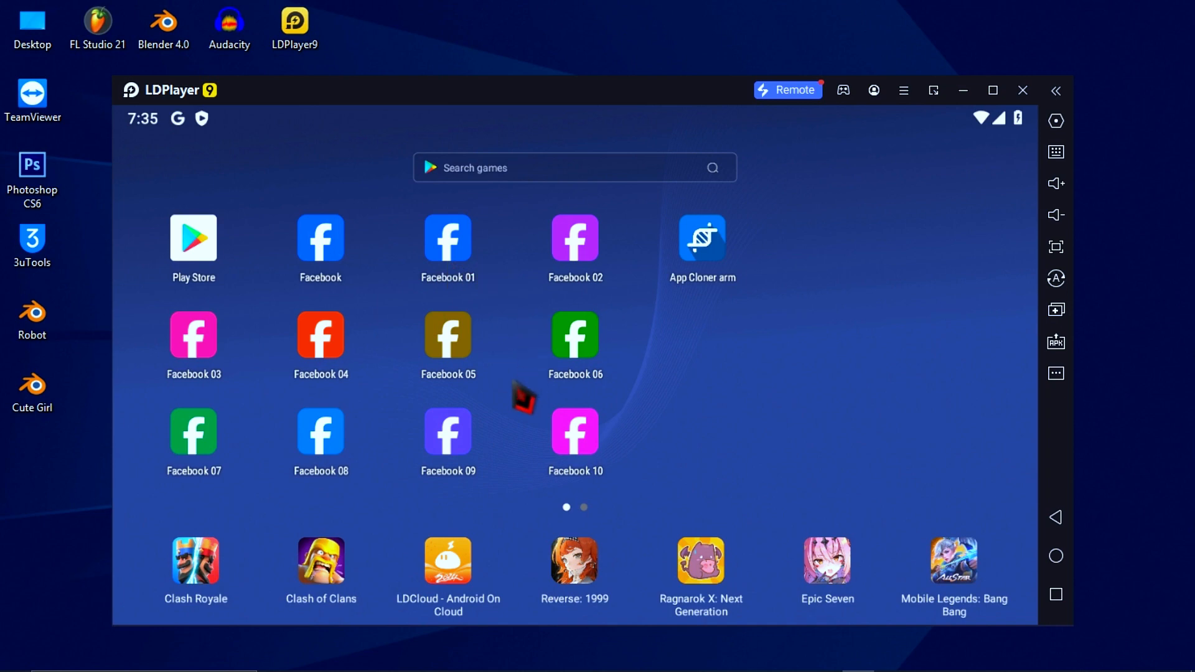
mouse_move(705, 380)
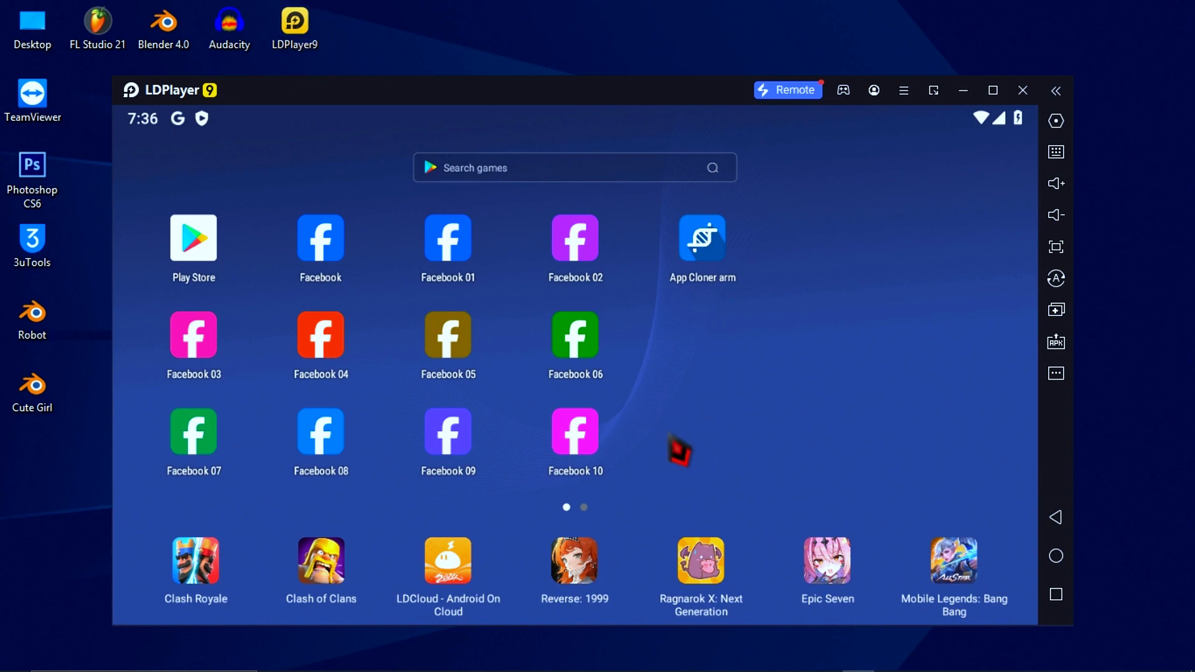
mouse_move(748, 424)
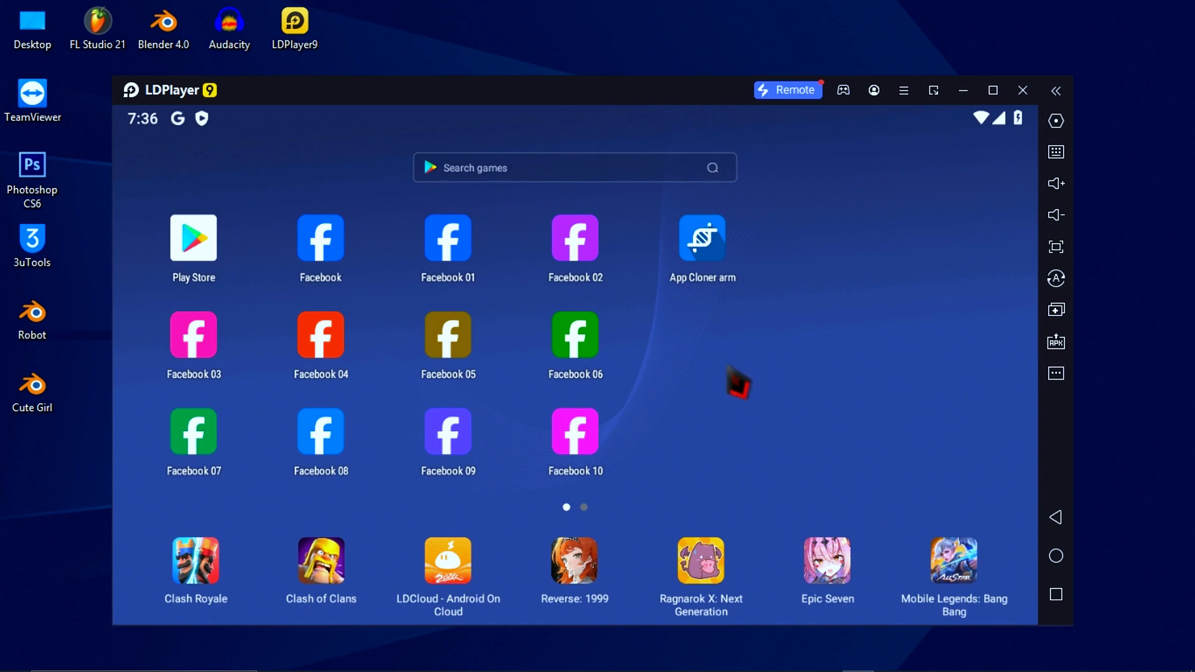
mouse_move(206, 248)
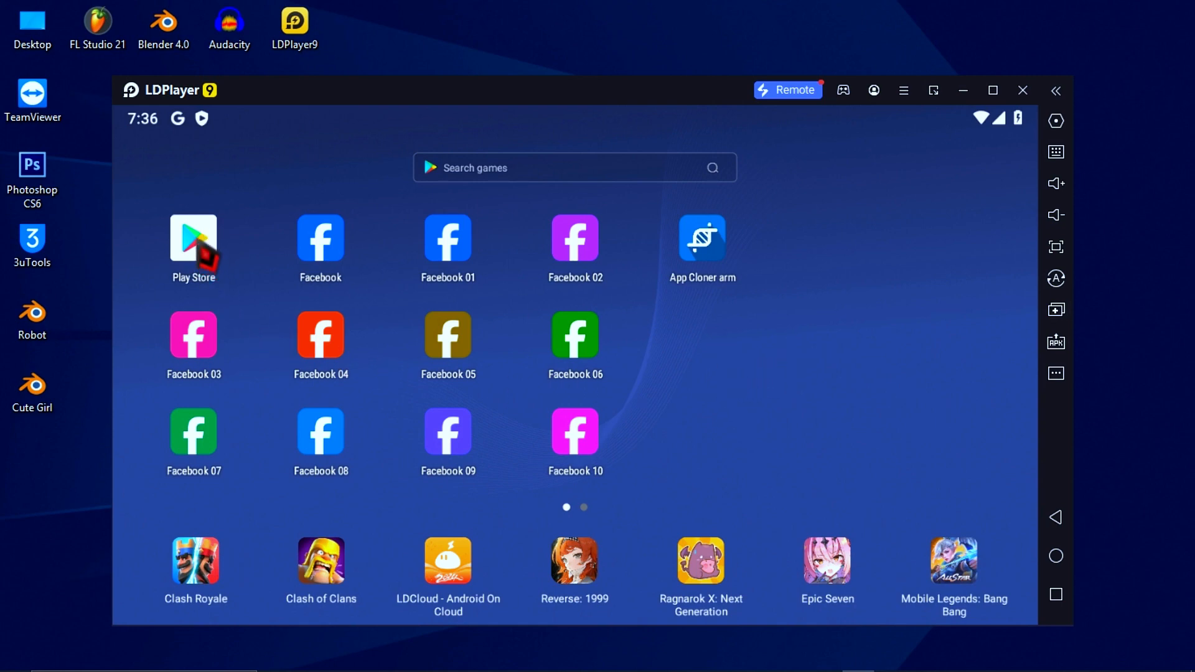
- Search the Play Store for TikTok, install it, and return to the emulator home screen
left_click(193, 236)
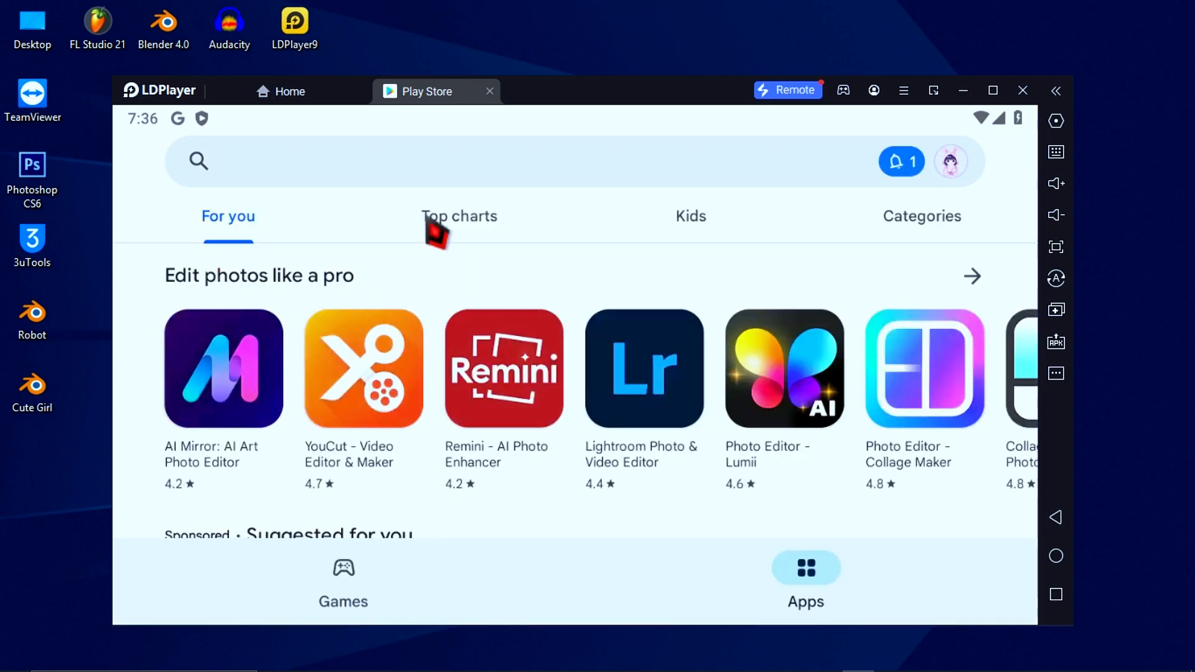
left_click(381, 160)
type("Tik Tok")
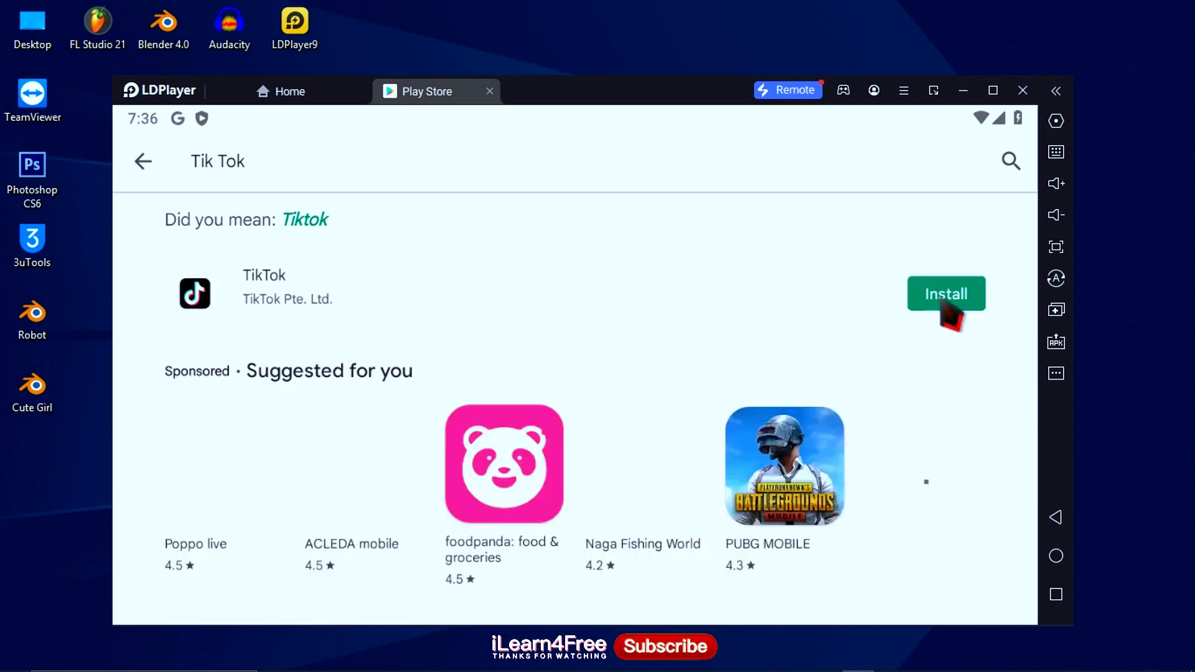
left_click(945, 293)
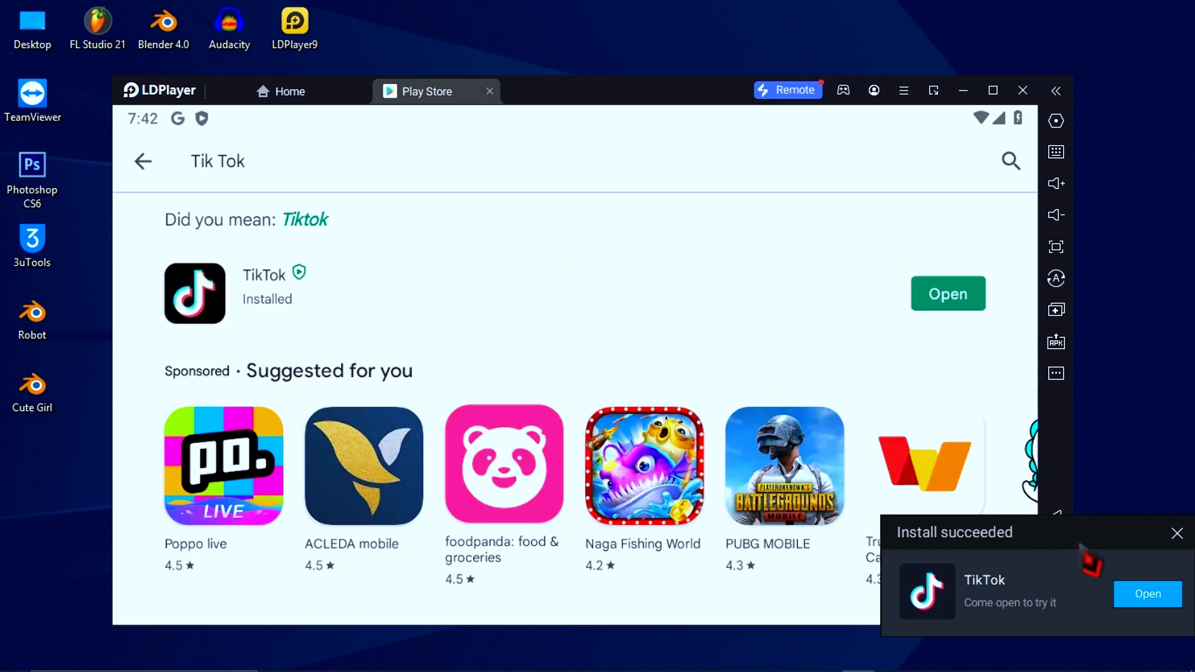
left_click(1176, 533)
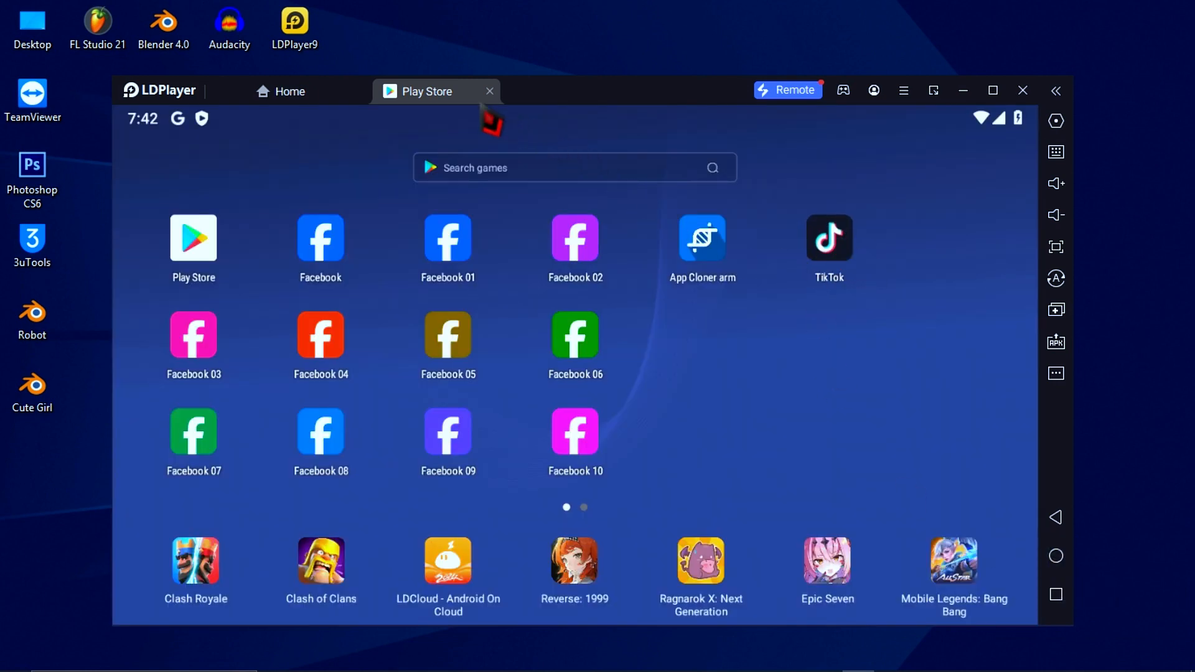
- Close the Play Store tab, leaving the home screen with the TikTok icon
left_click(490, 91)
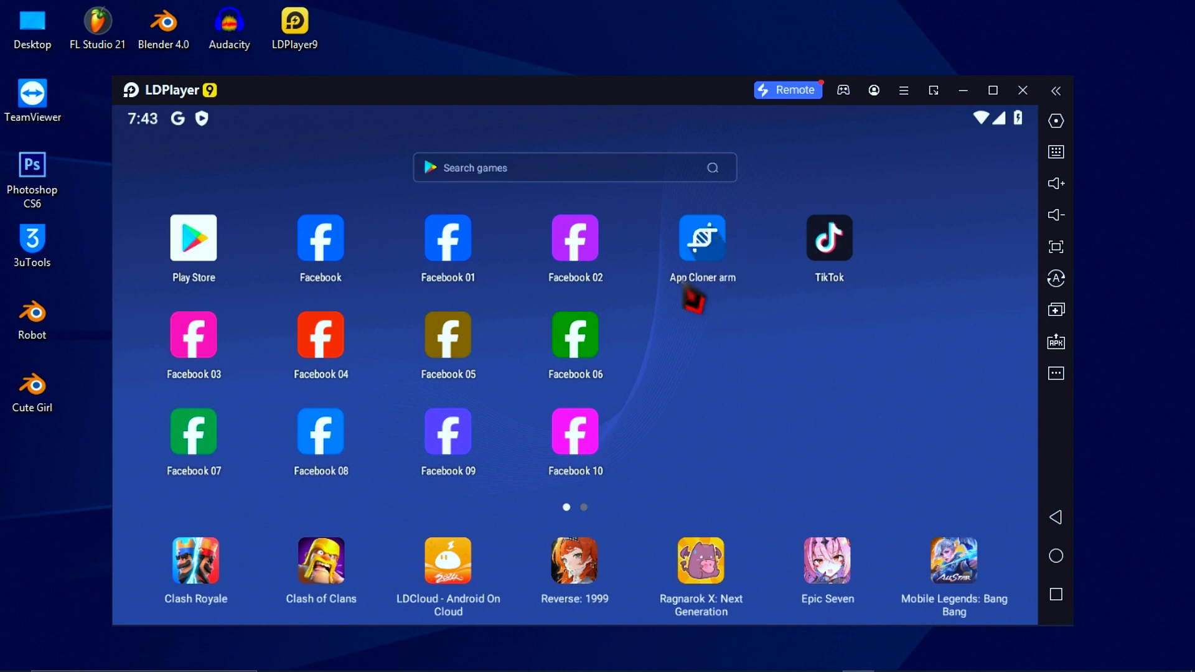
left_click_drag(702, 238, 692, 252)
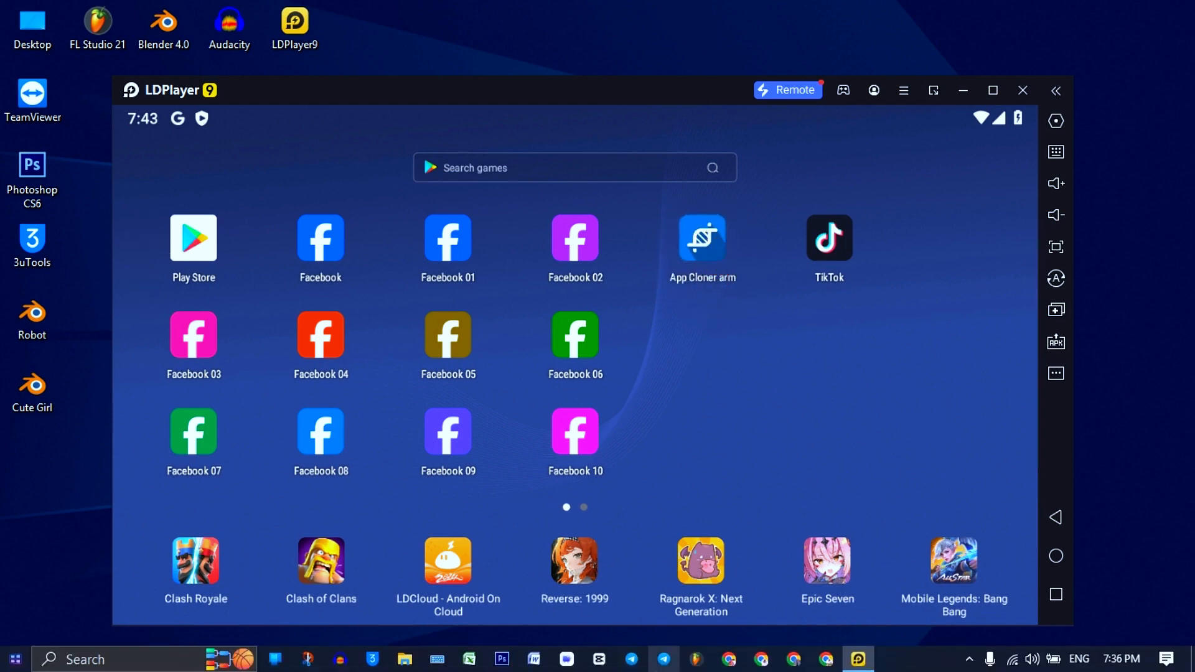
- Download App+Cloner+arm-1.5.32.apk from the iLearn4Free channel in Telegram Desktop
left_click(662, 659)
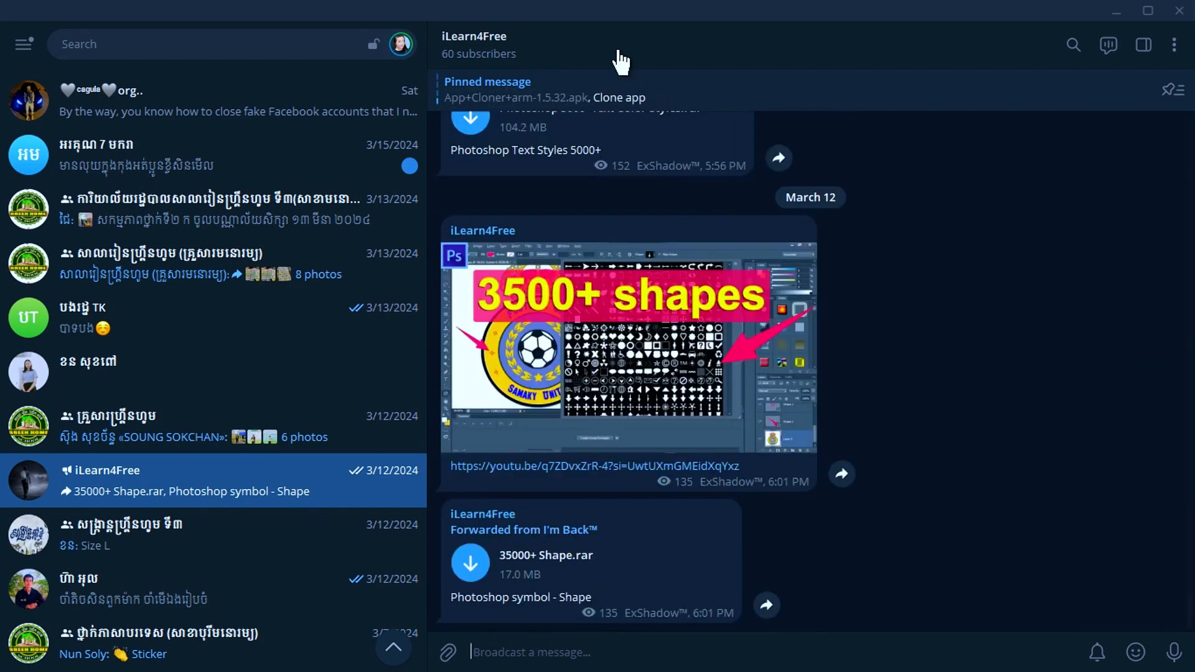
mouse_move(583, 101)
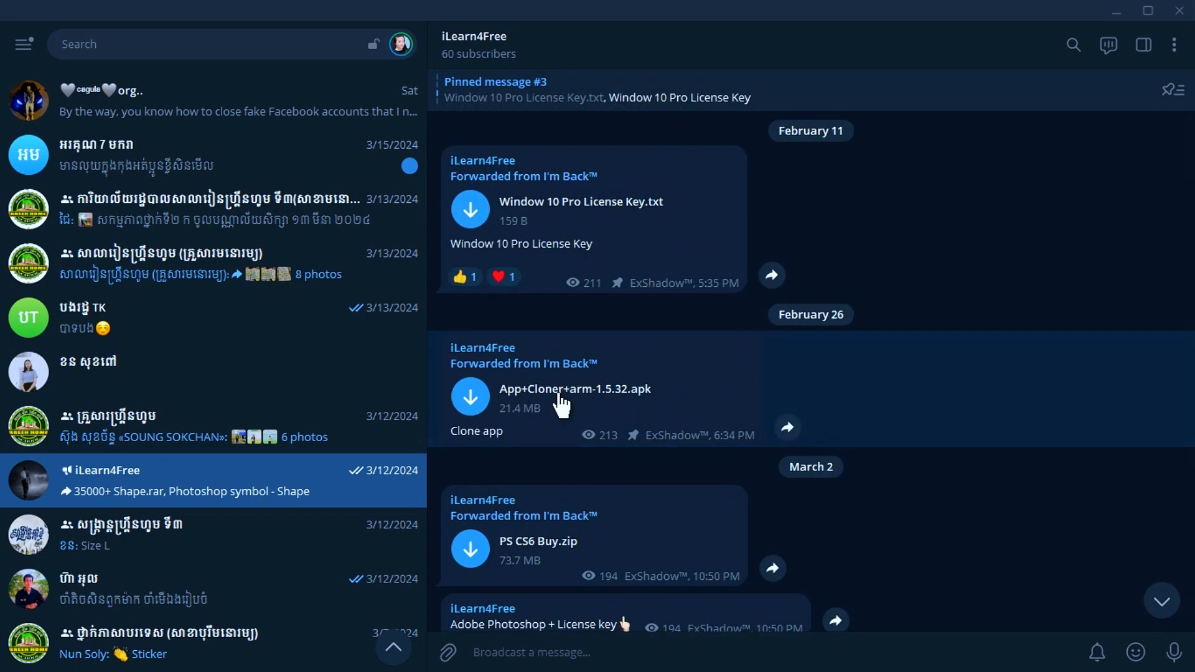
left_click(471, 397)
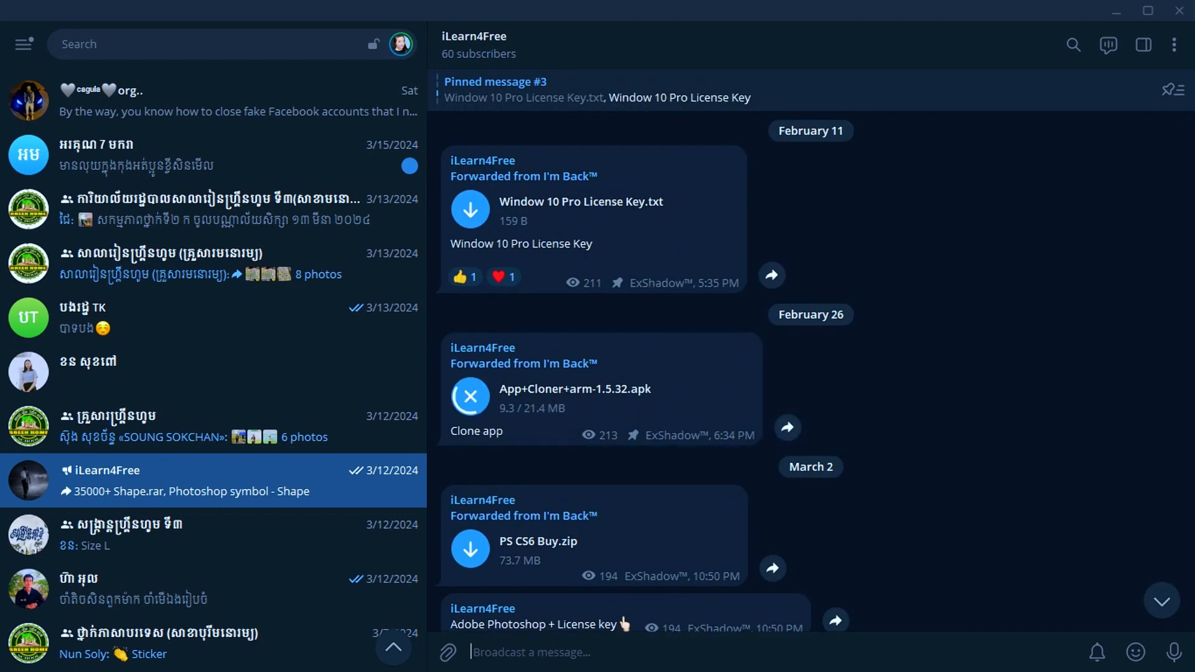
left_click(469, 397)
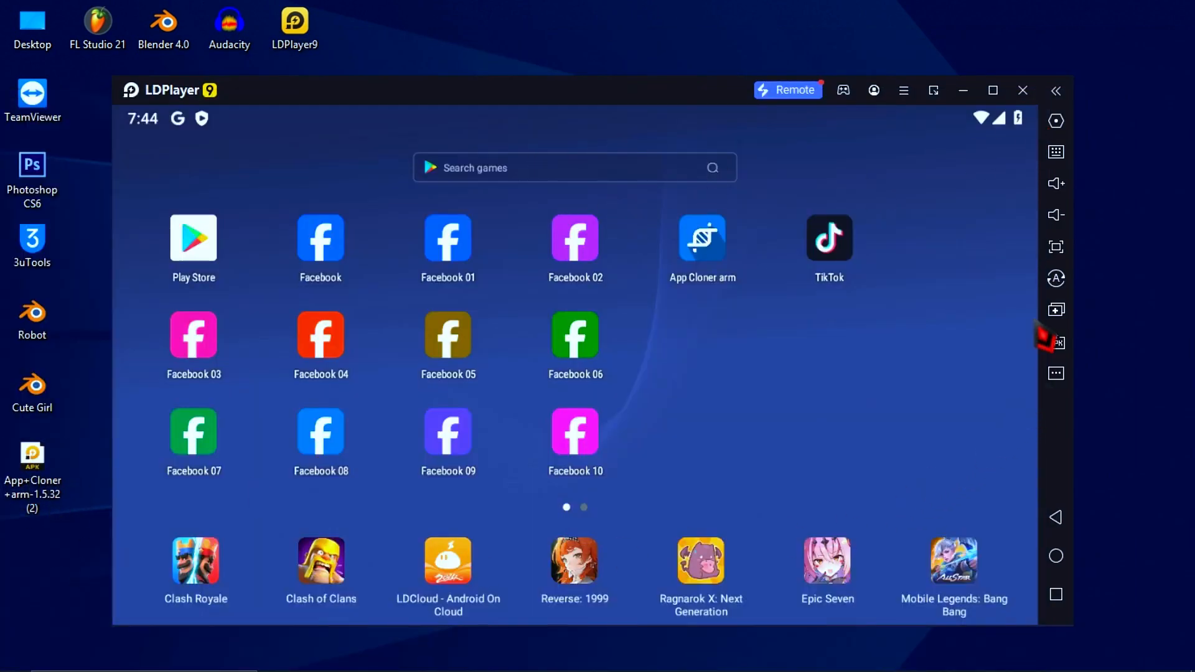
mouse_move(1055, 340)
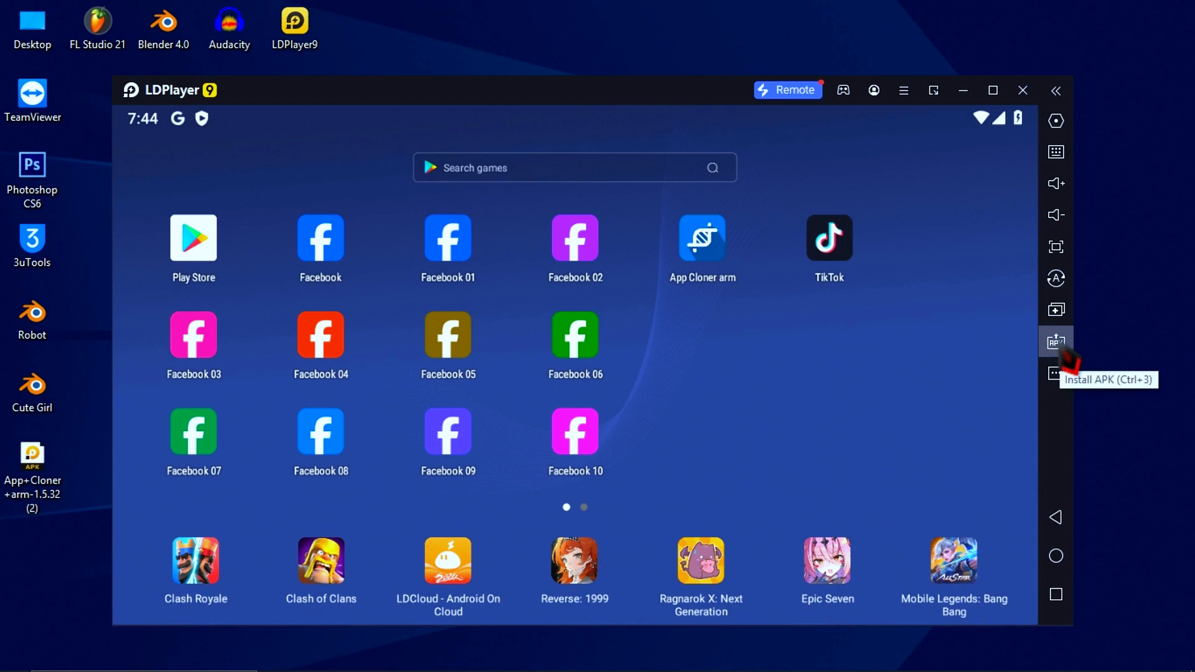
- Install the App+Cloner+arm-1.5.32 (2) APK from the Desktop folder into LDPlayer
left_click(1055, 340)
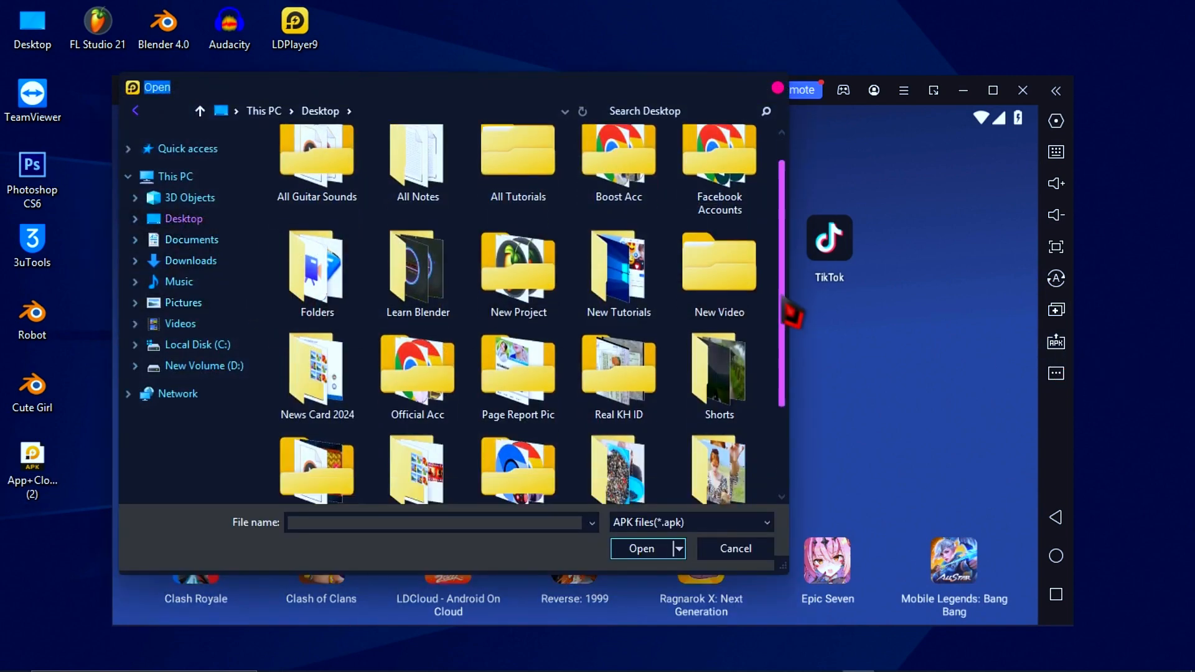
scroll("down", 3)
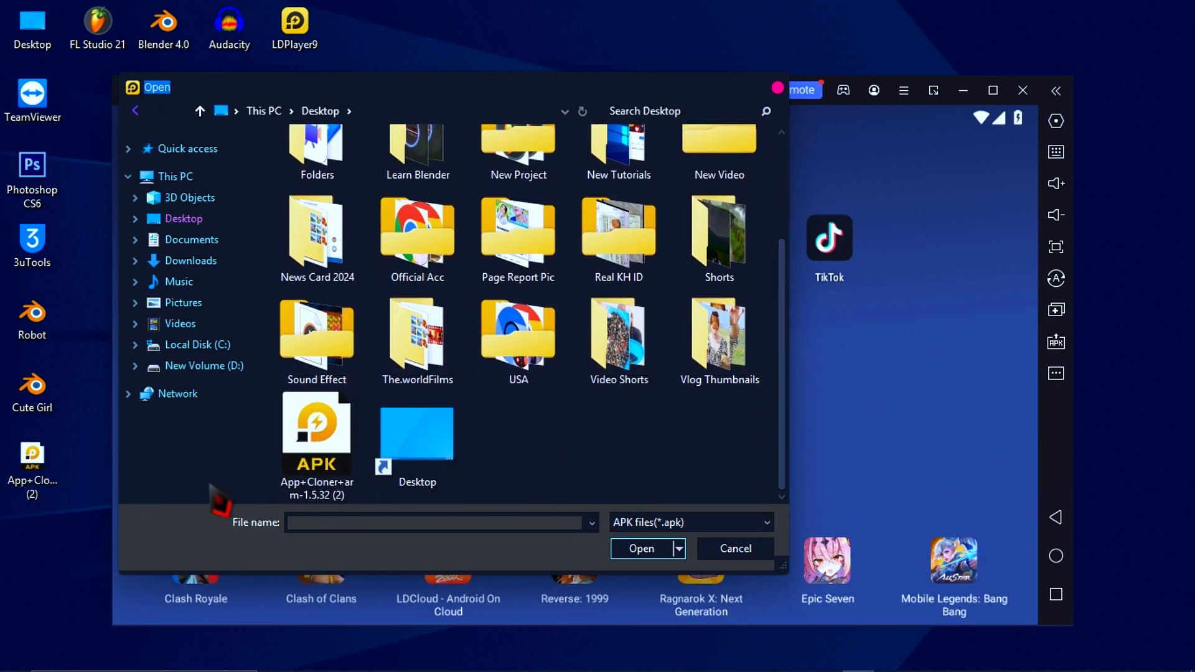
left_click(316, 434)
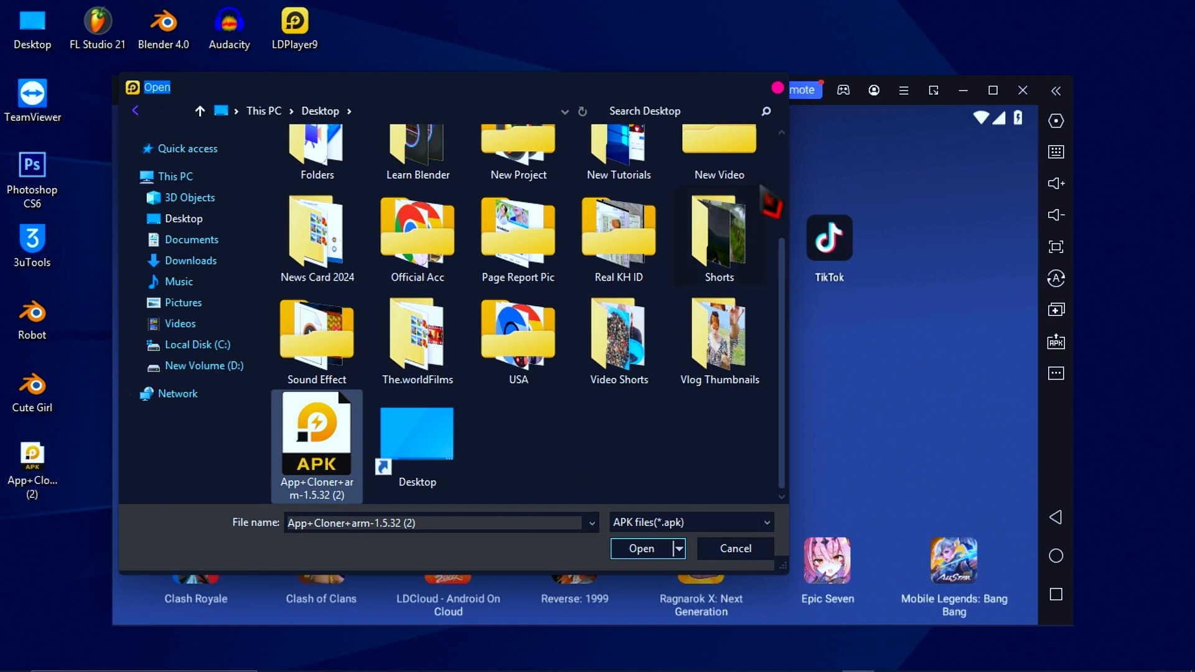
left_click(641, 547)
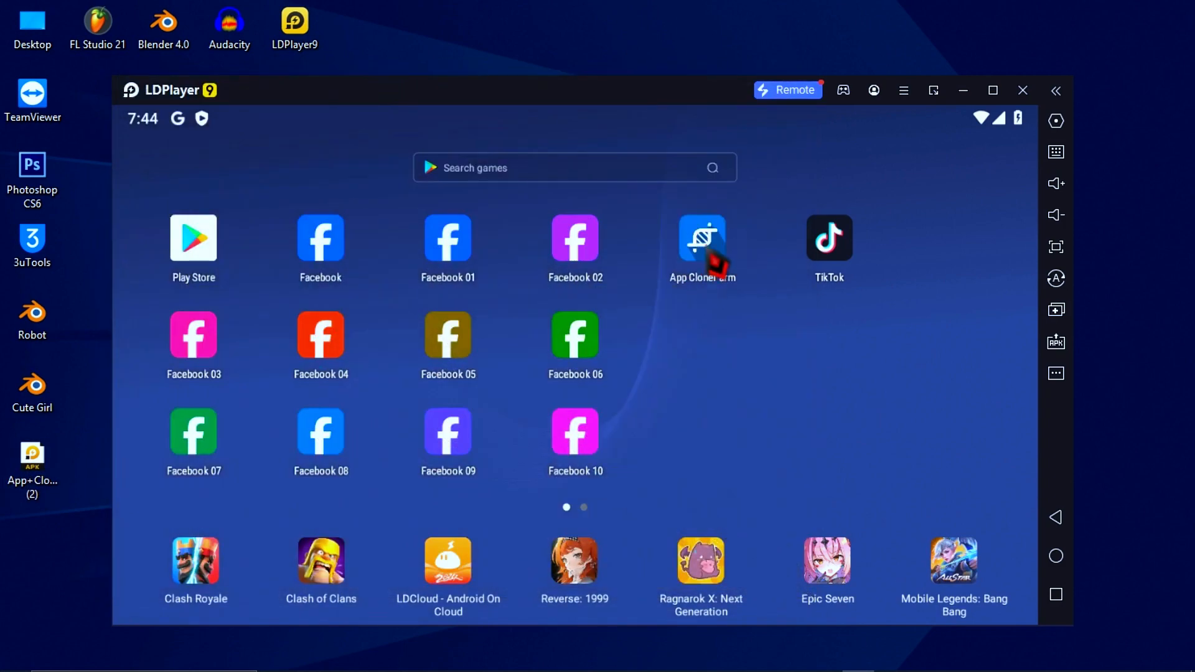
mouse_move(732, 397)
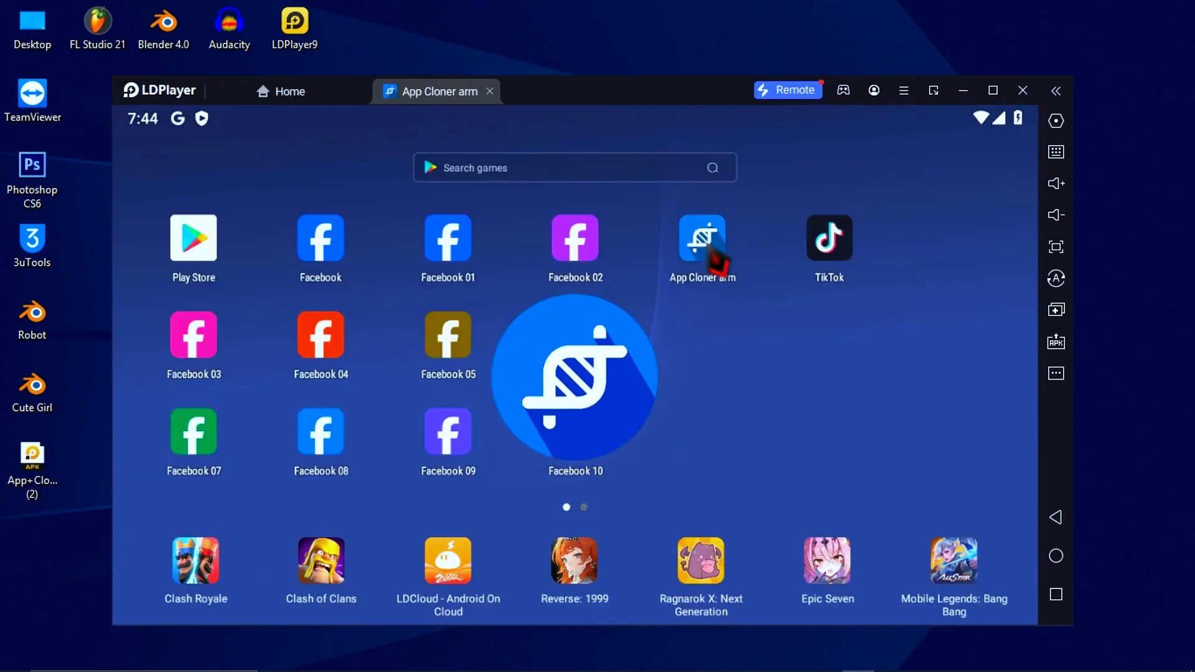
- Launch App Cloner, select TikTok, and bring up its Cloning options page
left_click(701, 238)
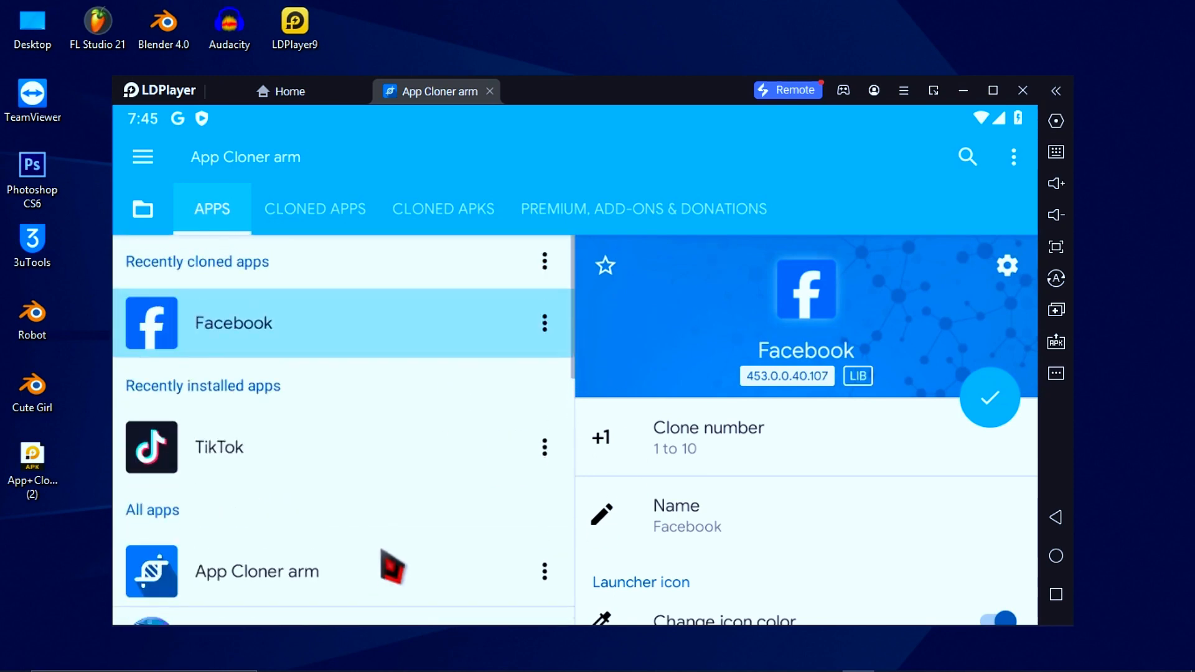
left_click(221, 447)
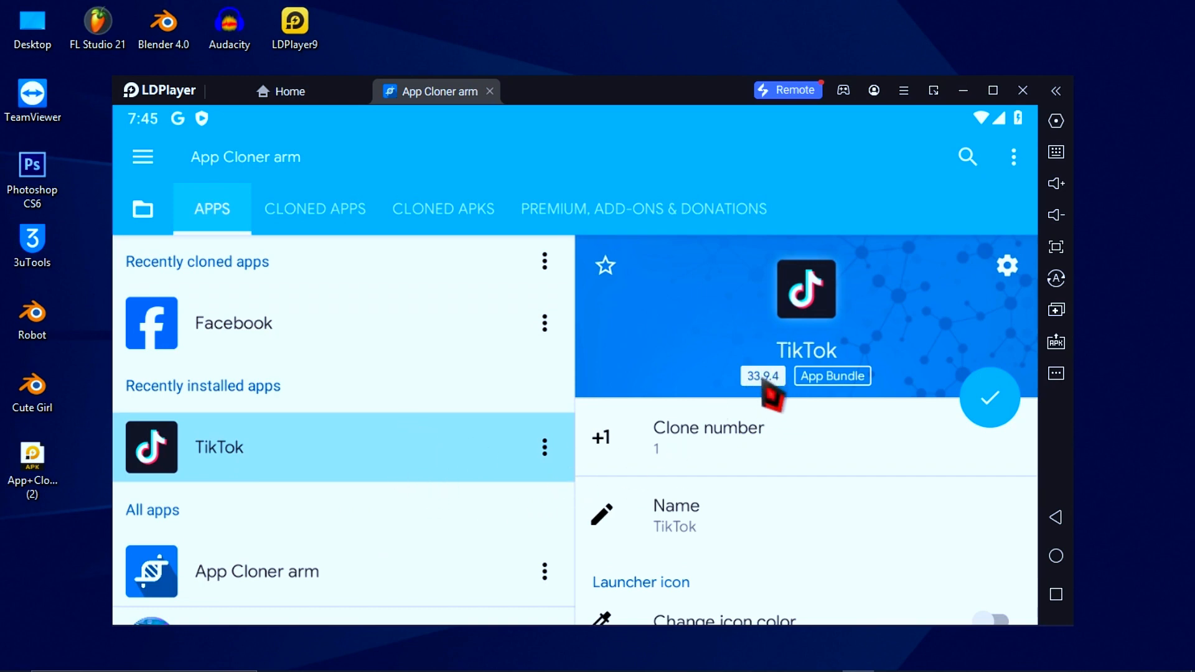
scroll("down", 3)
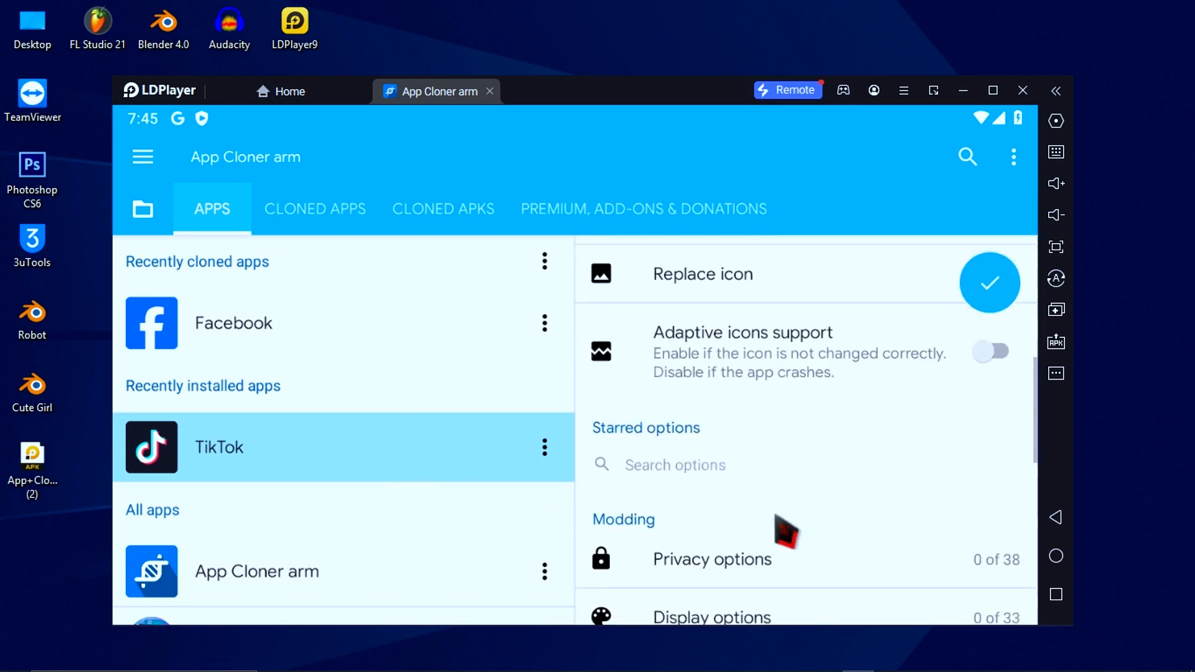
scroll("down", 3)
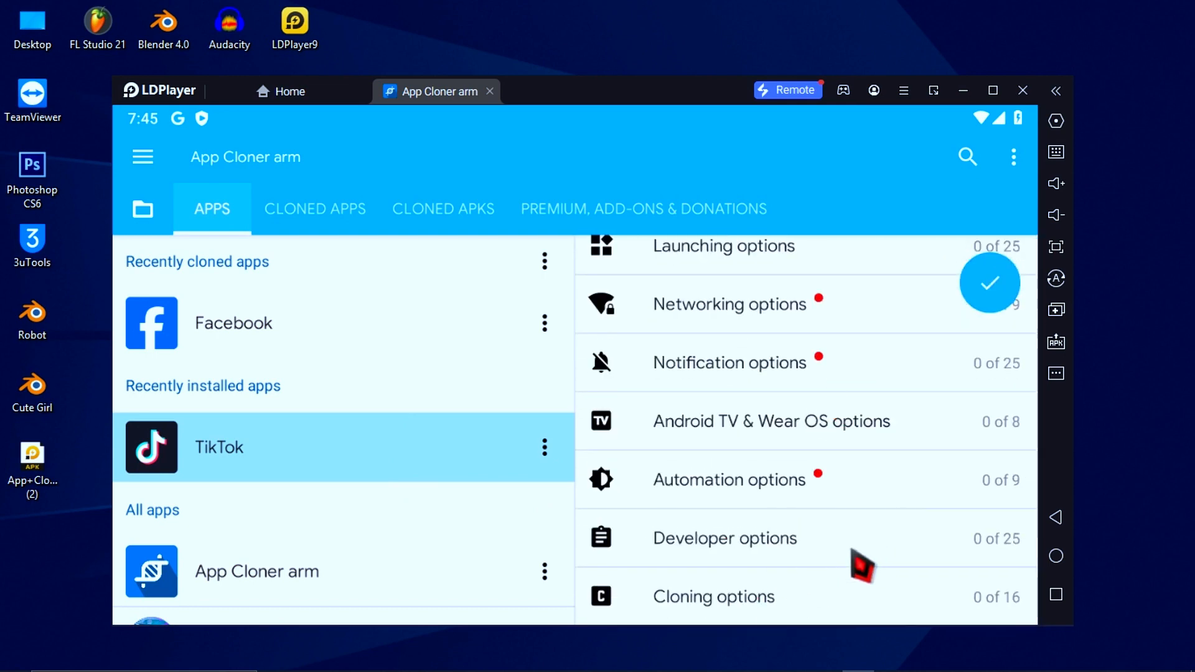
left_click(713, 597)
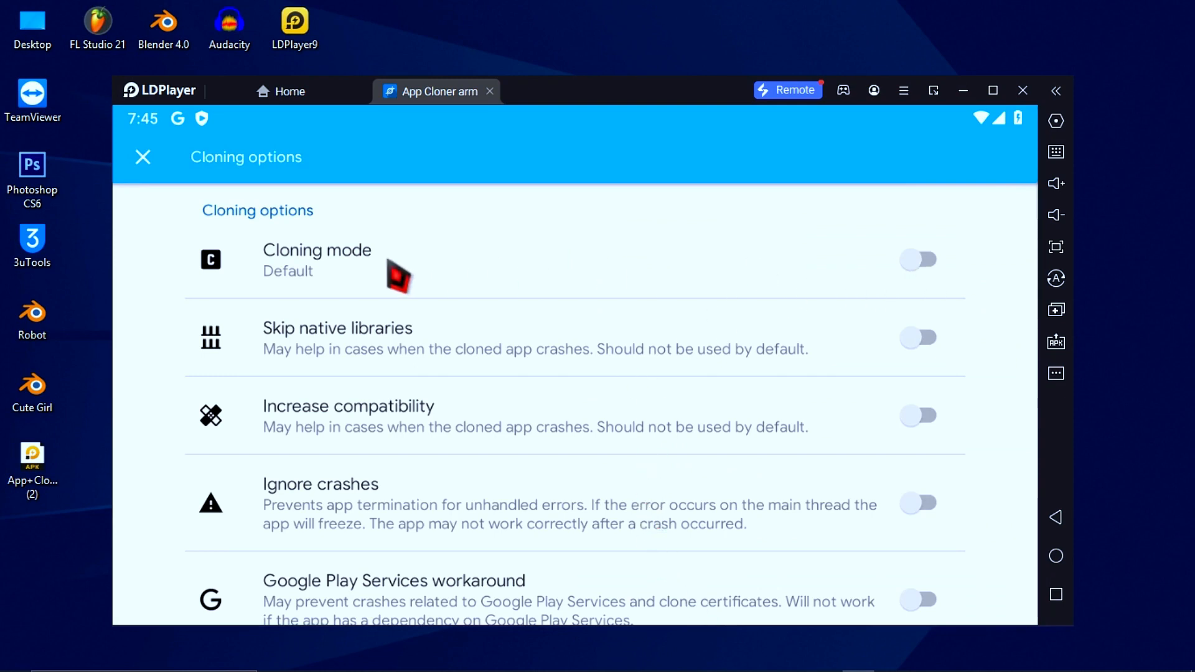
- Set the cloning mode to Manifest and enable Ignore crashes
left_click(335, 251)
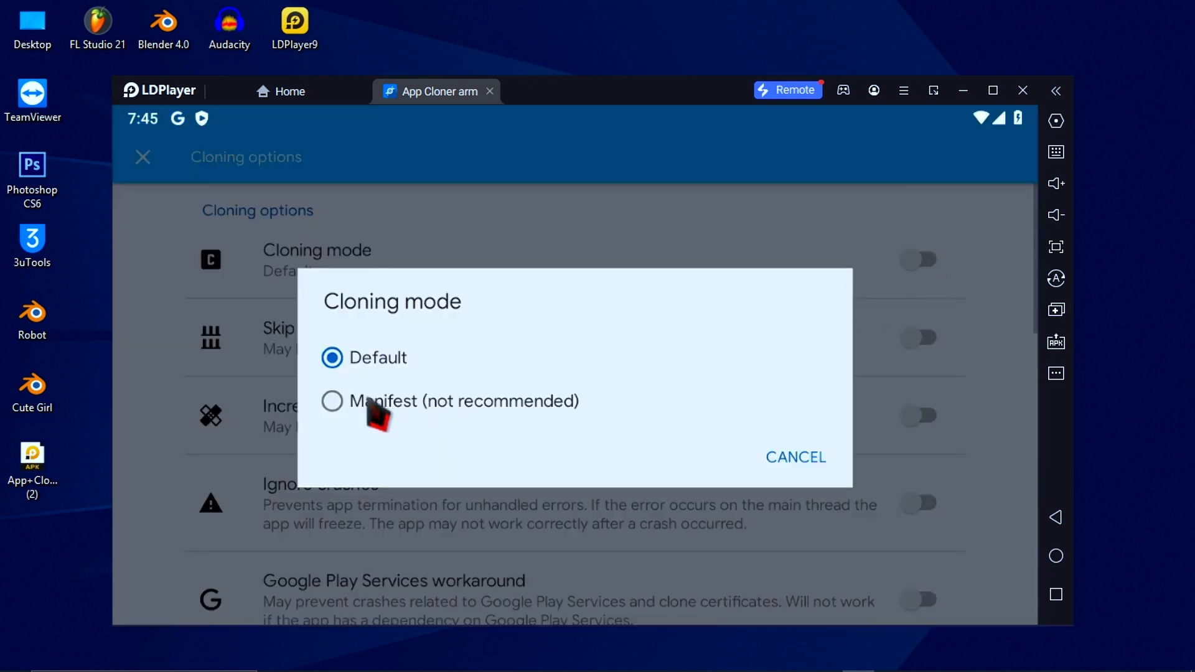
left_click(332, 401)
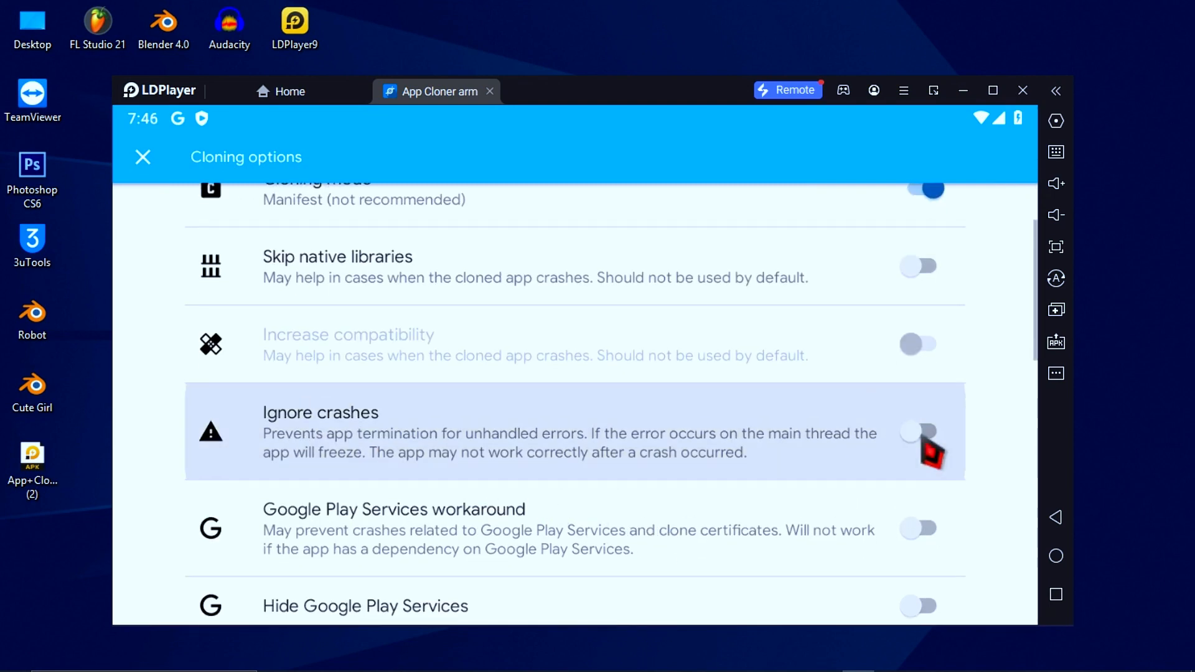
left_click(918, 431)
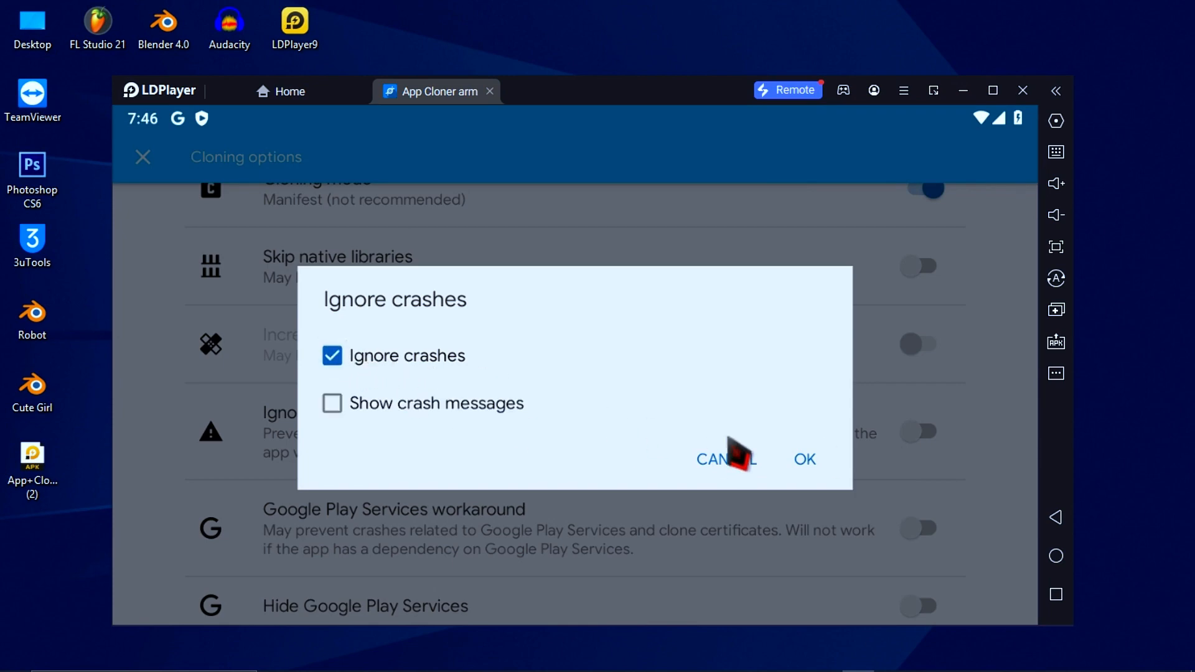
left_click(804, 459)
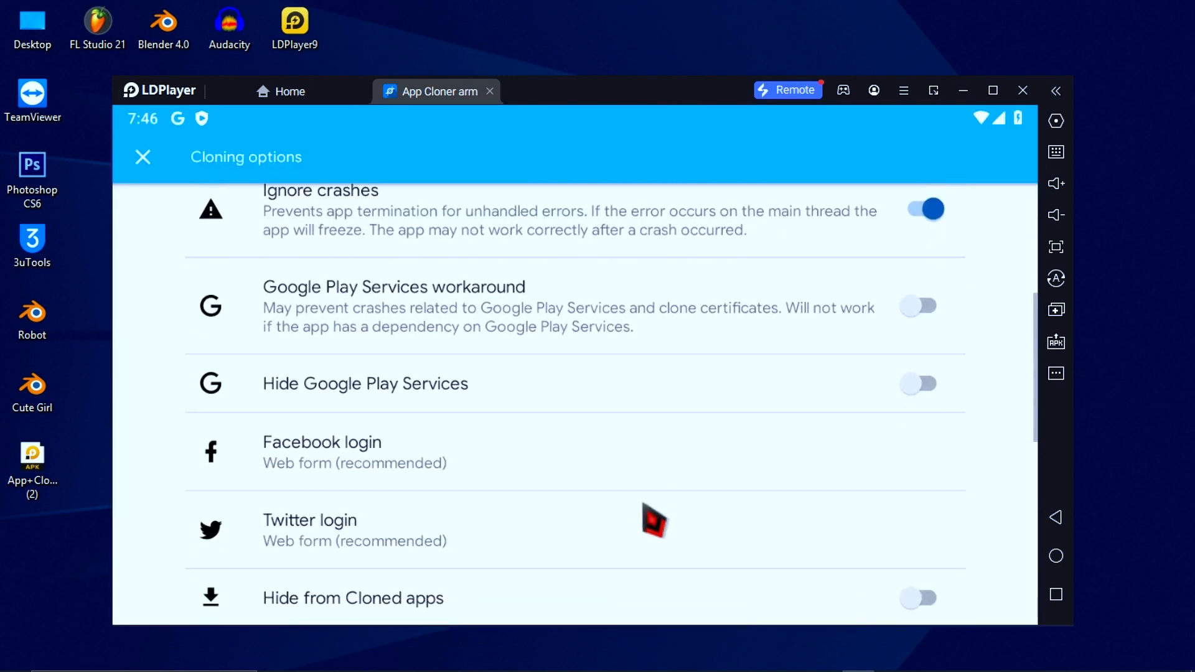
- Turn on the Local activities and No kill switches
scroll("down", 3)
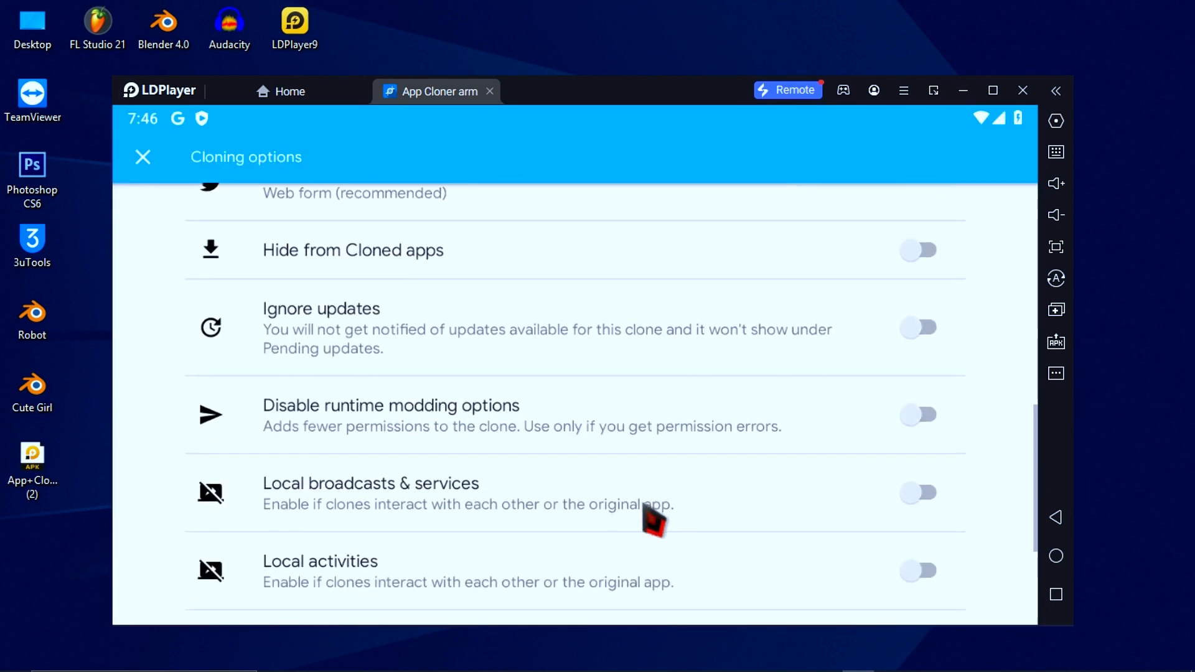
scroll("down", 3)
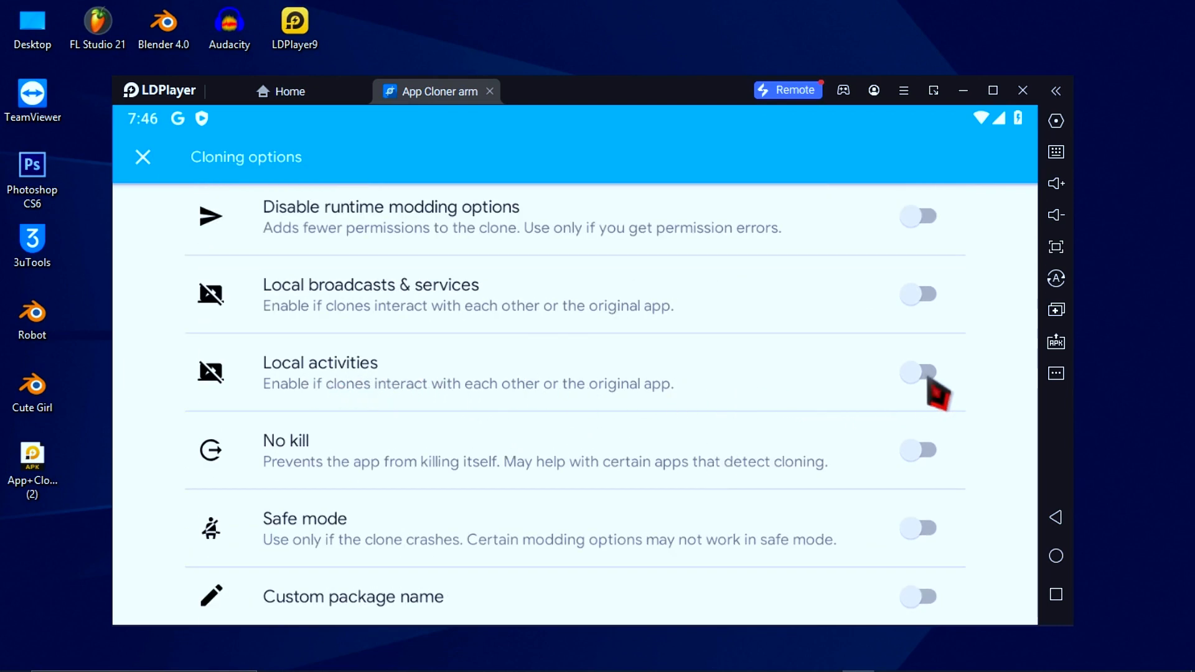
left_click(918, 372)
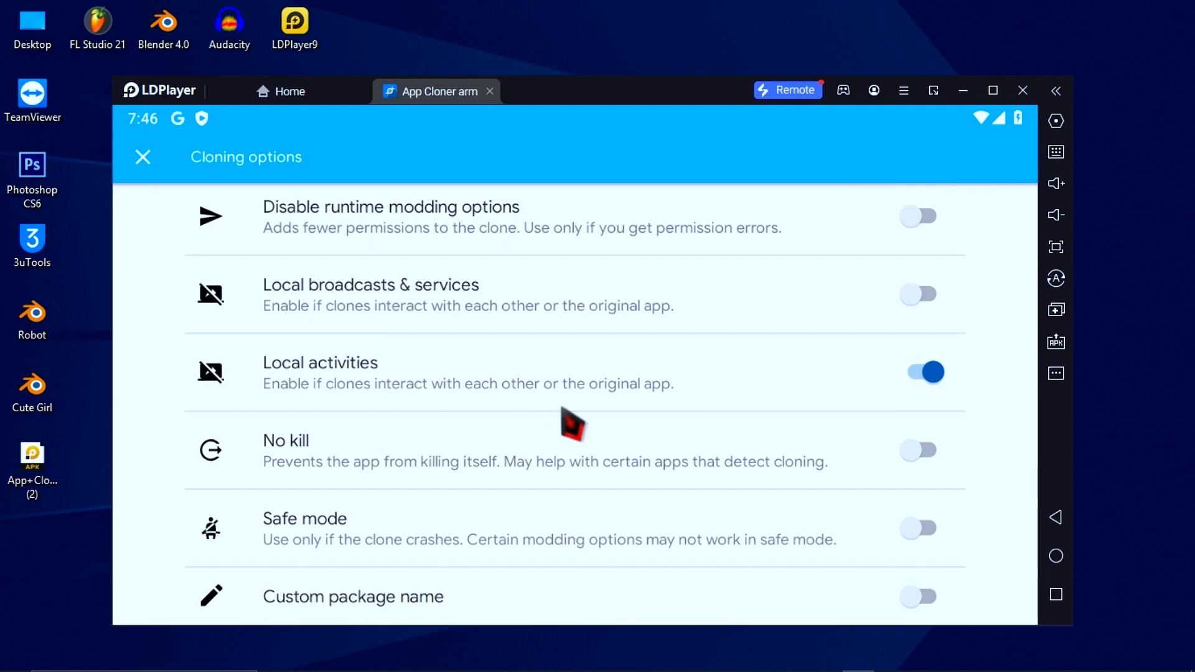
left_click(918, 449)
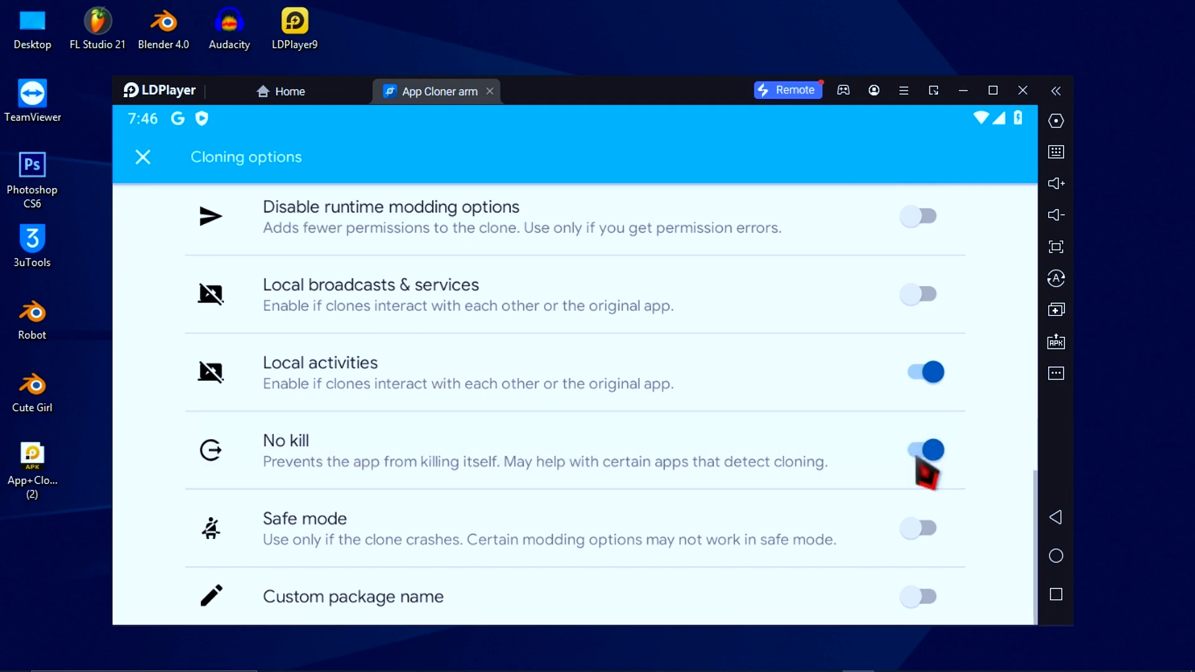
left_click(918, 527)
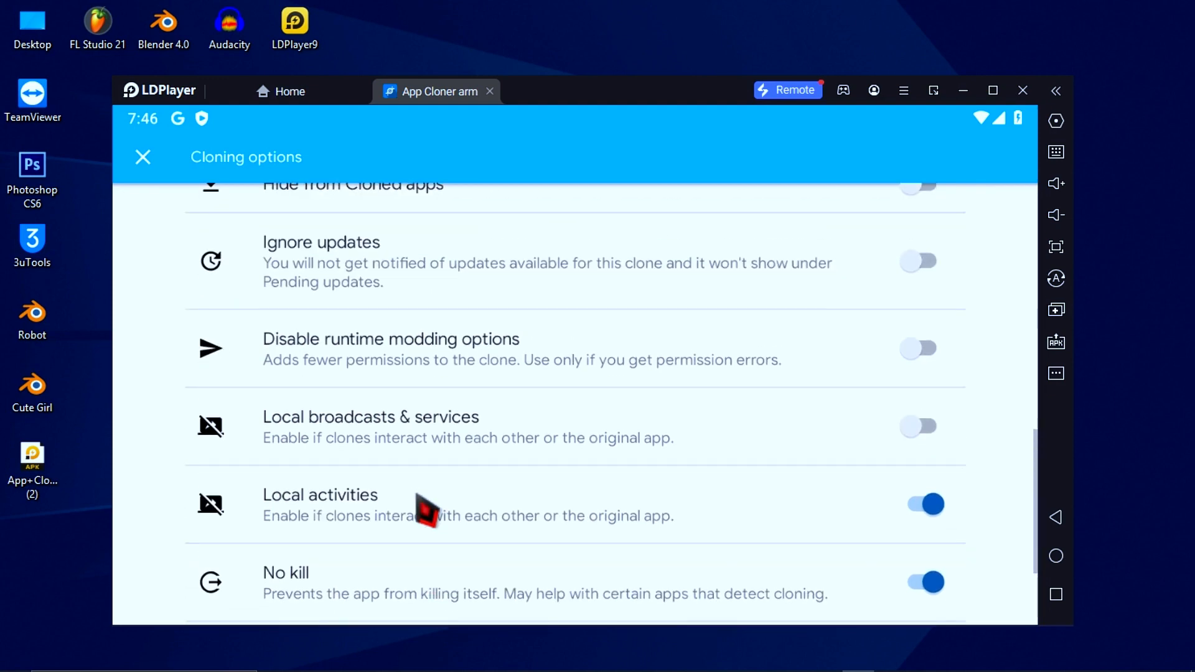
mouse_move(400, 373)
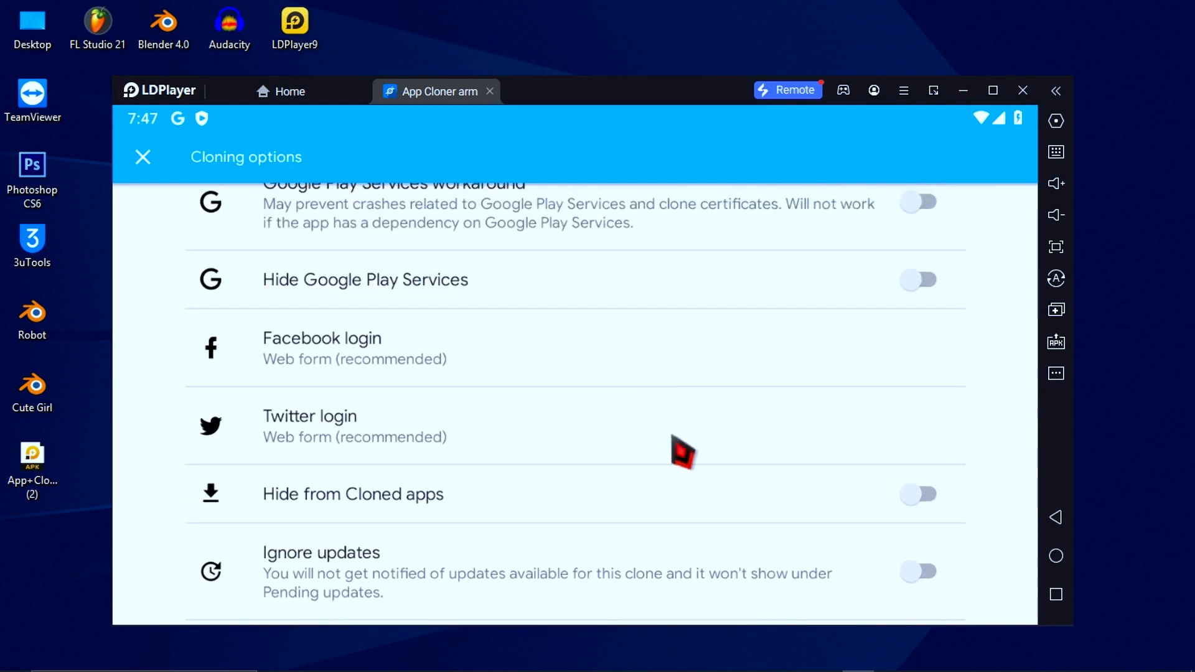
mouse_move(774, 529)
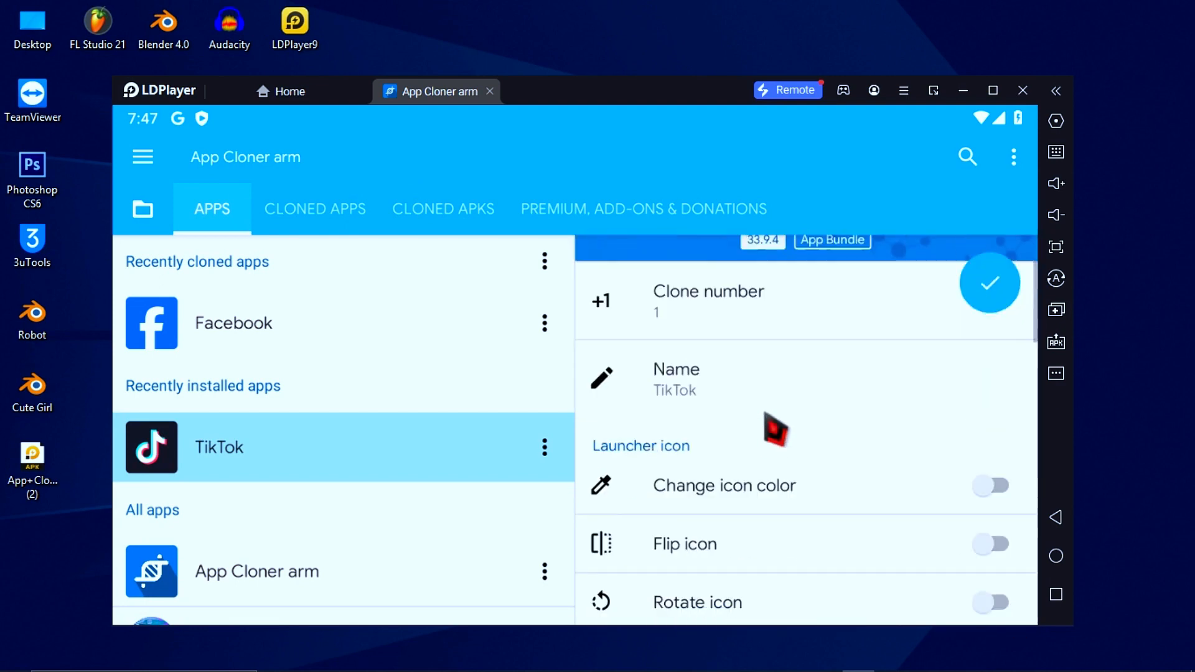
scroll("down", 3)
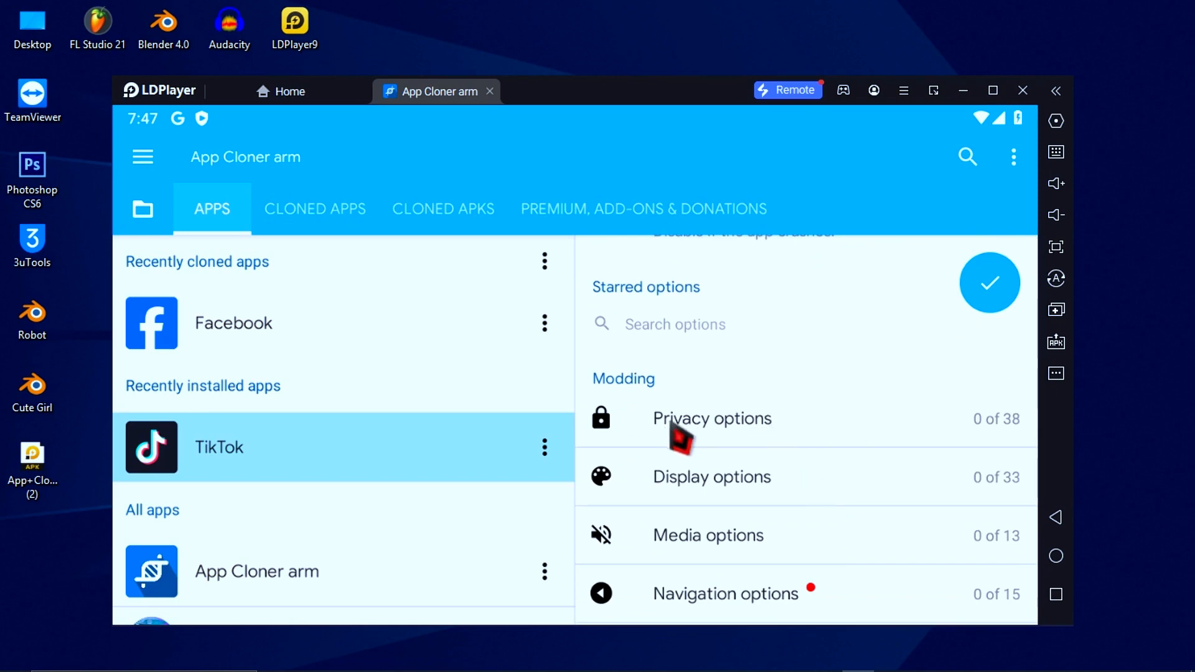
left_click(711, 417)
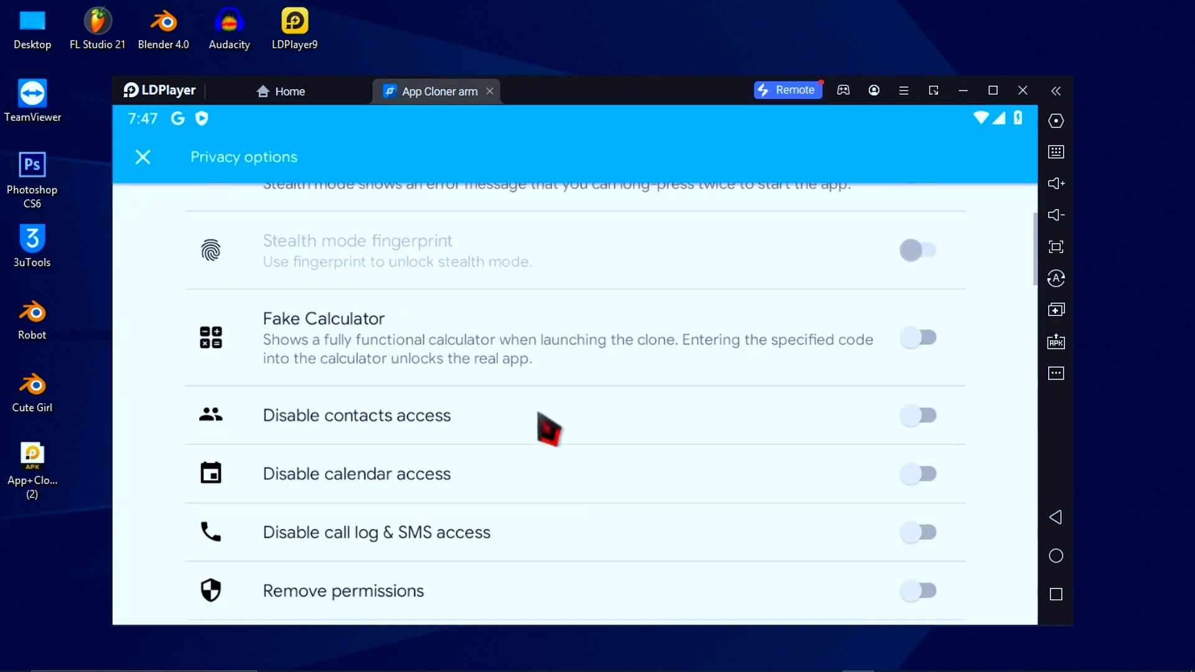
scroll("down", 3)
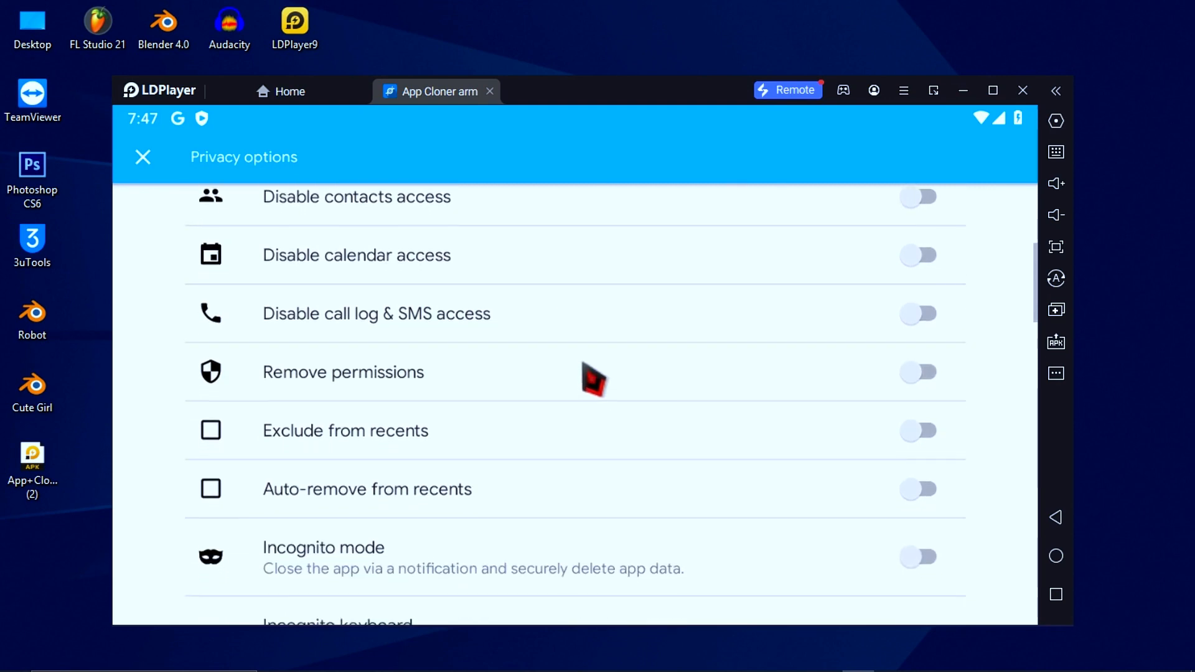
scroll("down", 3)
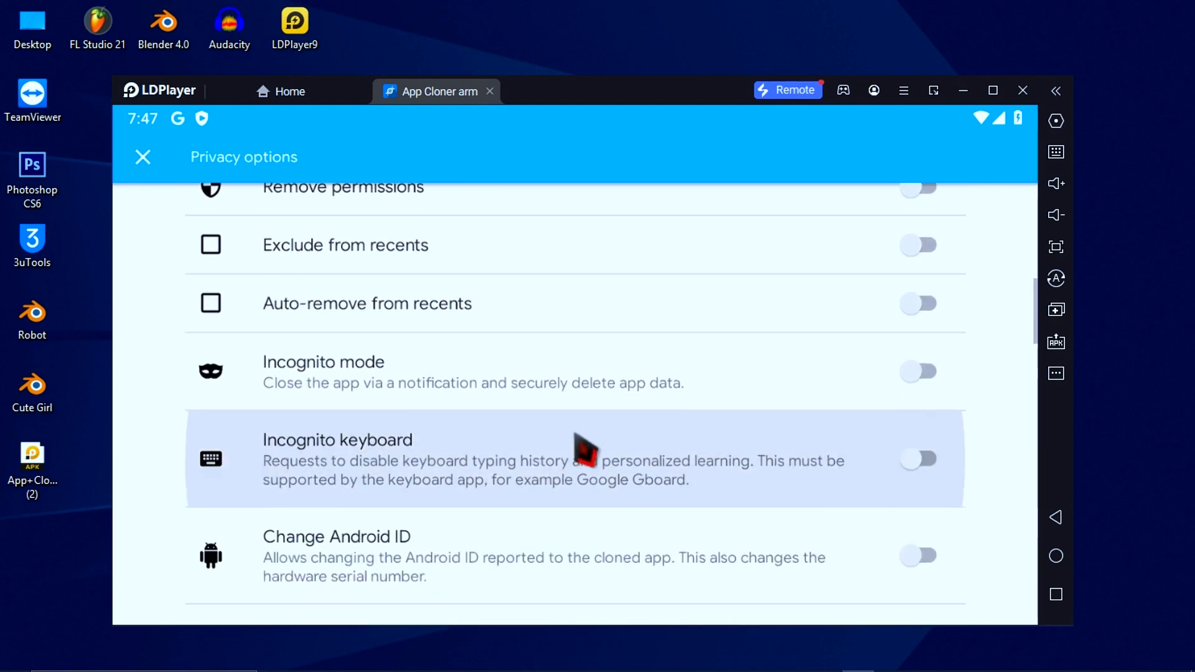
scroll("down", 3)
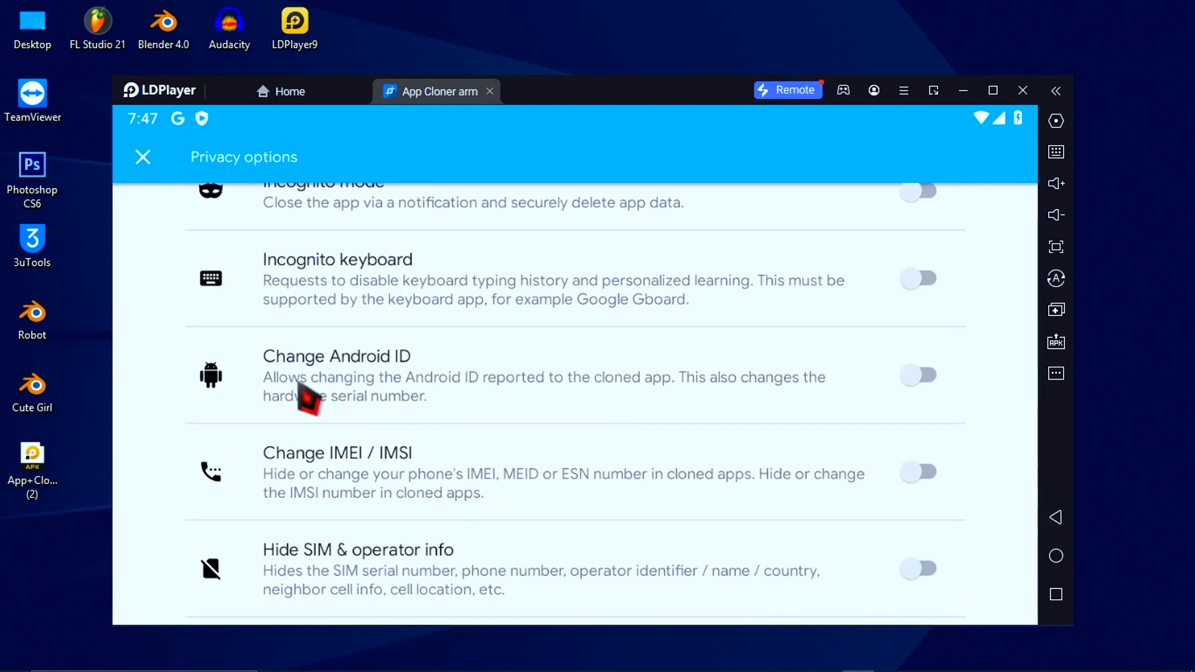
left_click(335, 356)
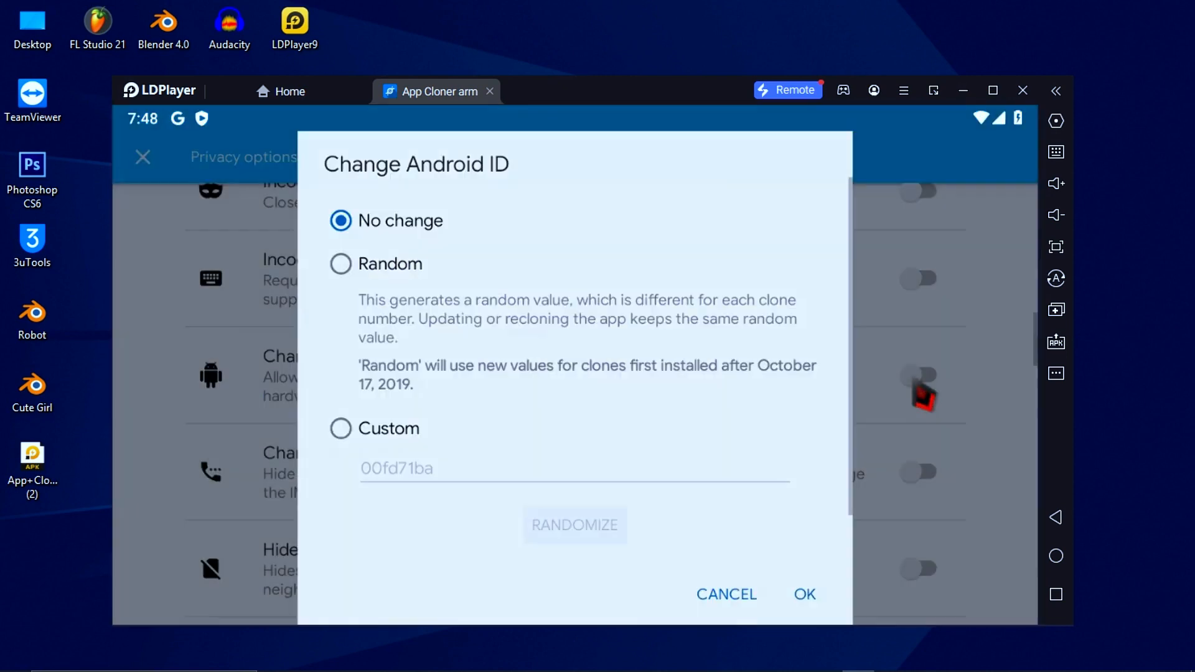
left_click(340, 264)
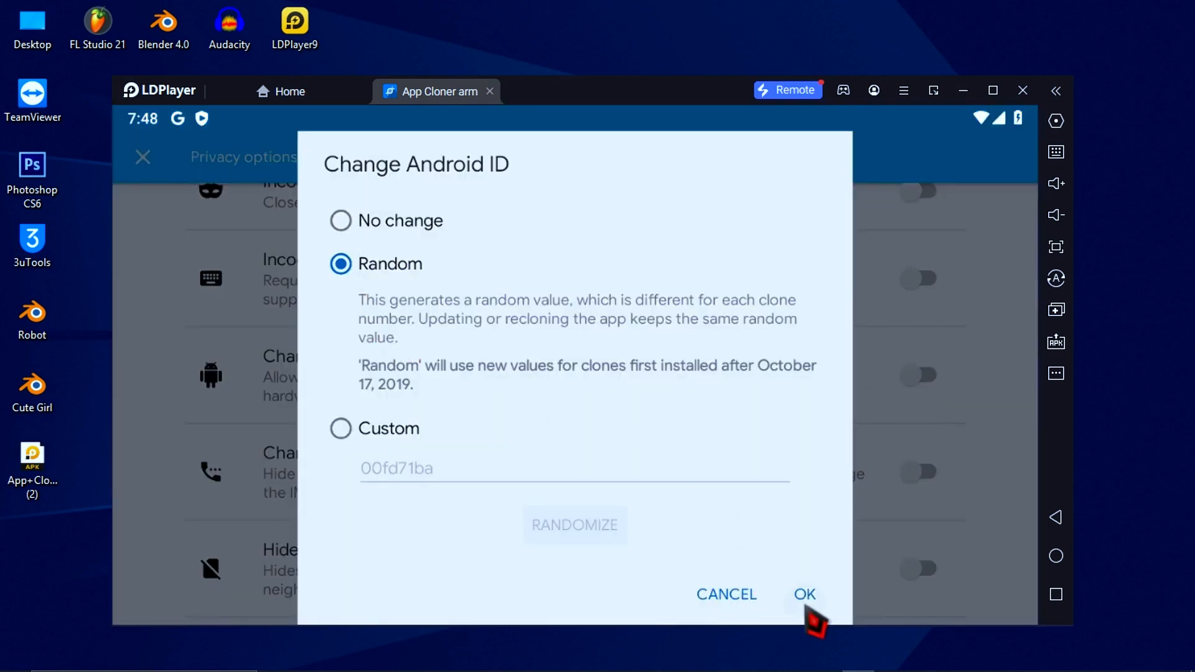
left_click(804, 594)
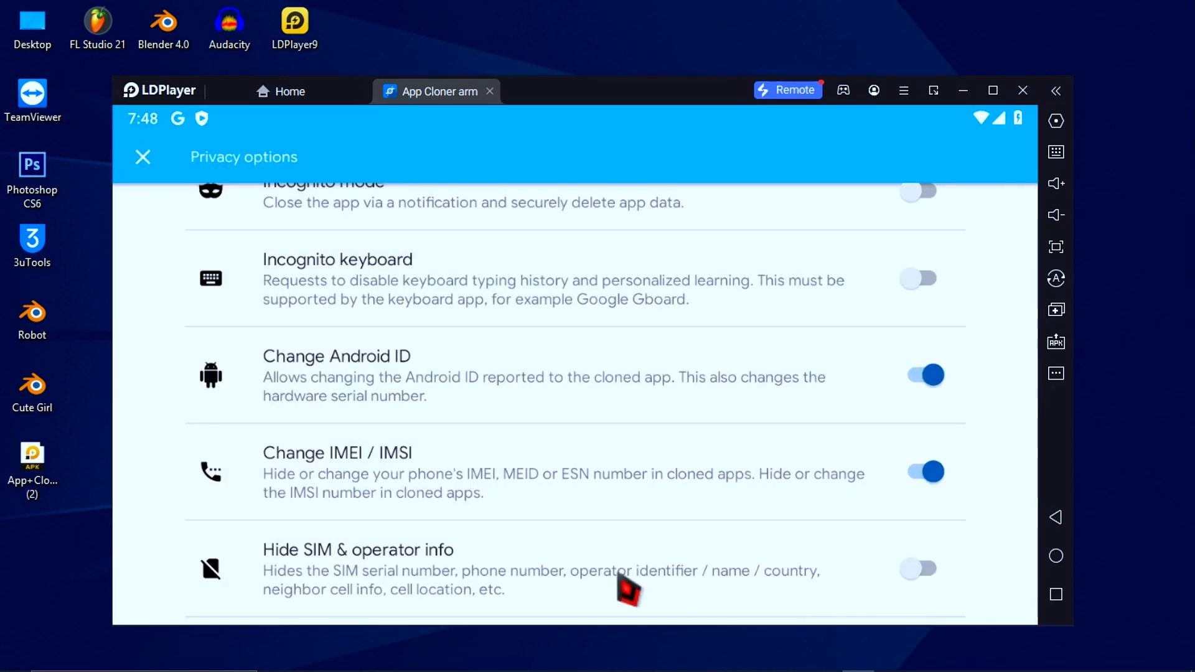
scroll("down", 3)
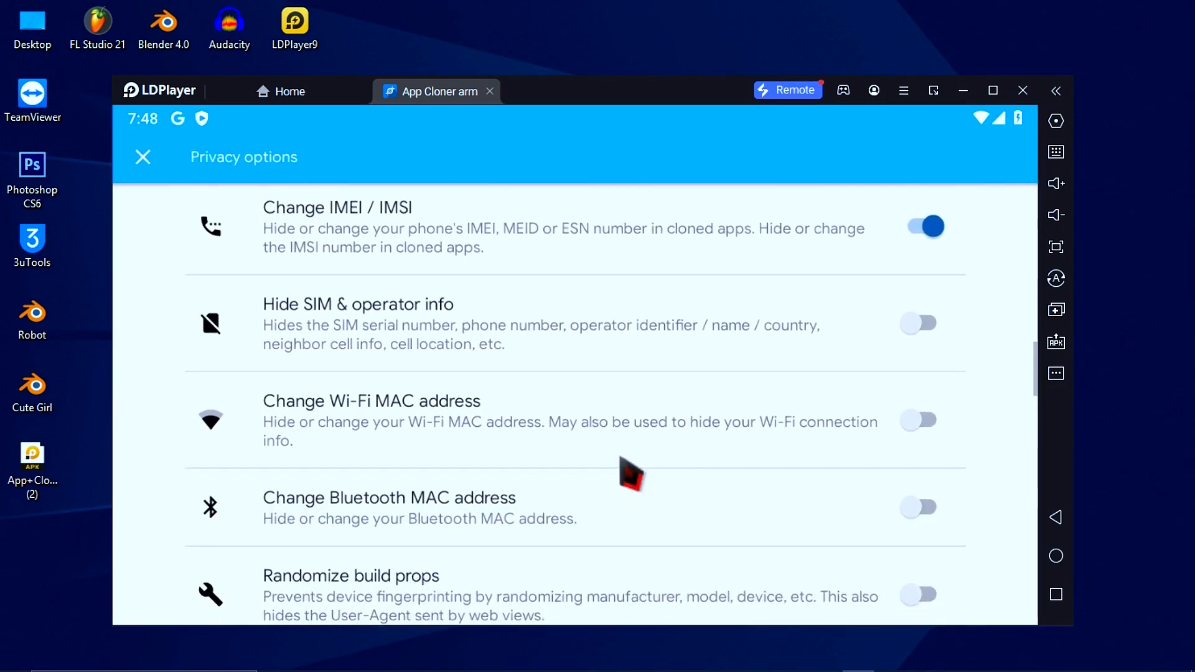
scroll("down", 3)
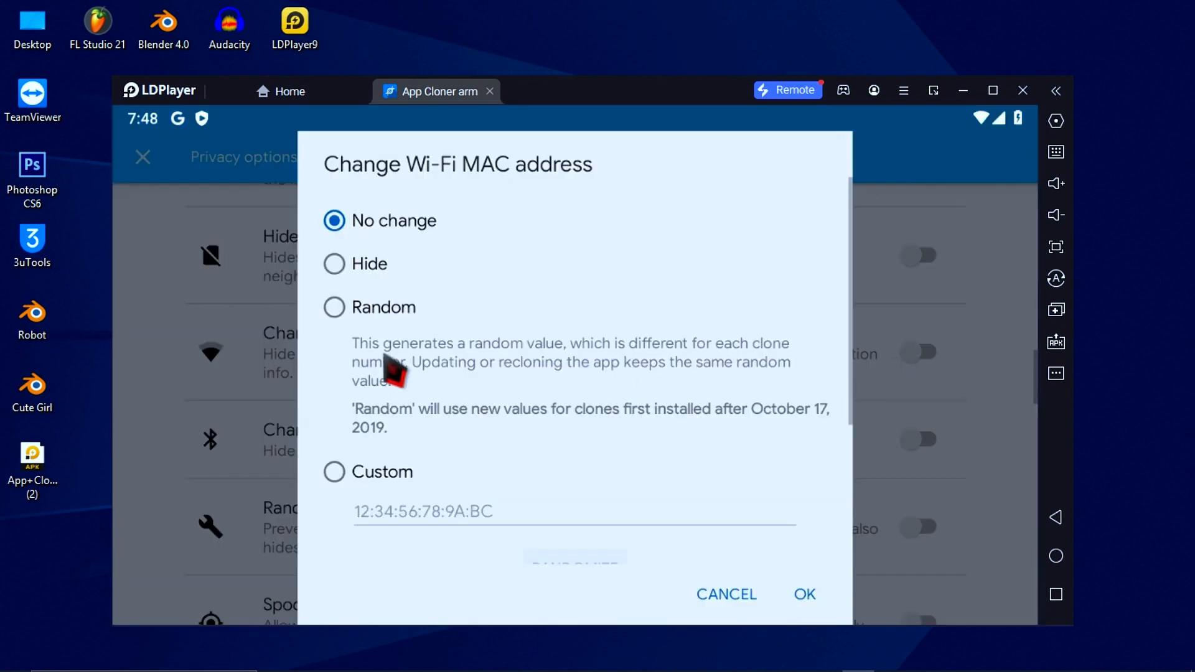
left_click(804, 594)
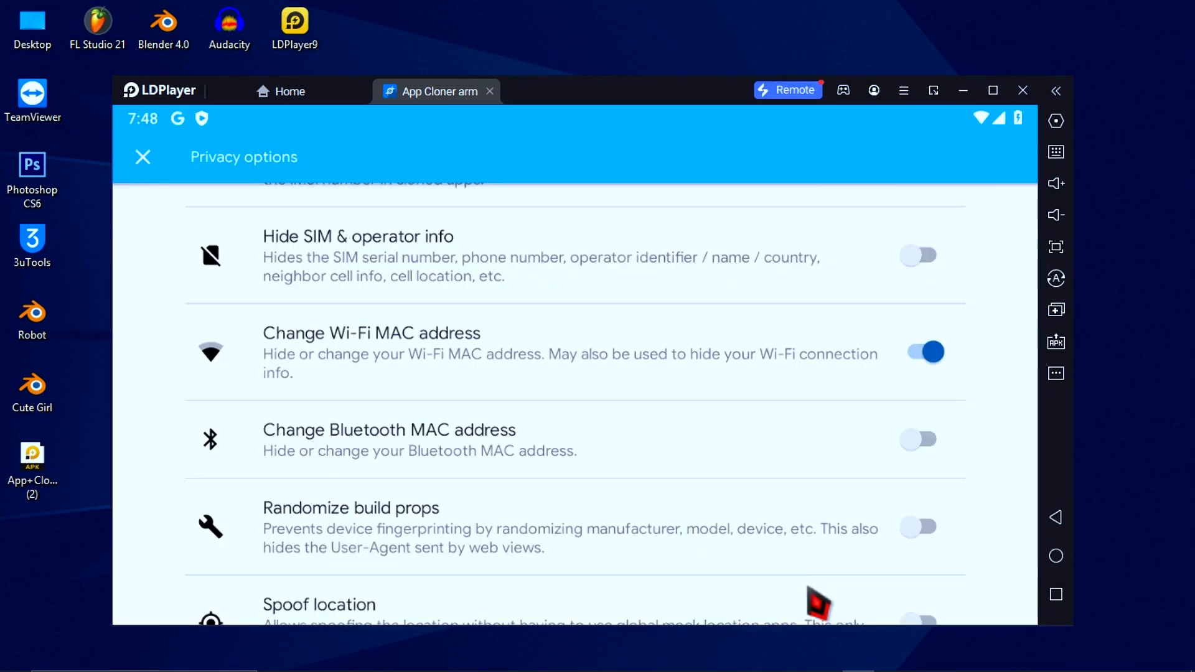
scroll("down", 3)
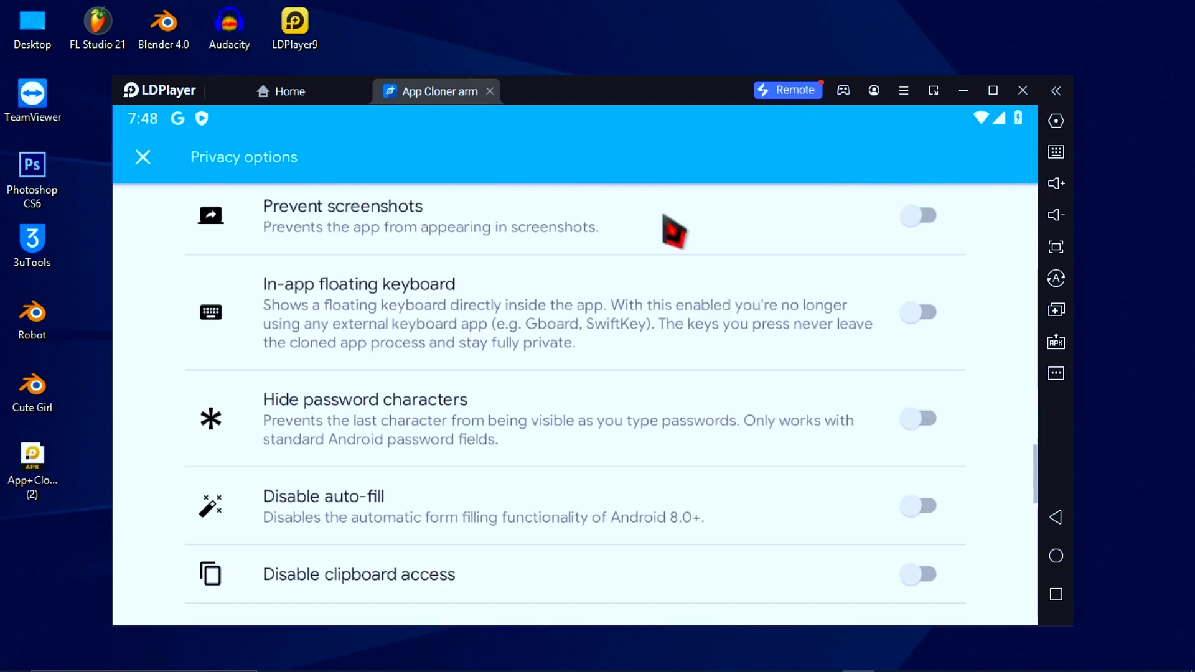
scroll("down", 3)
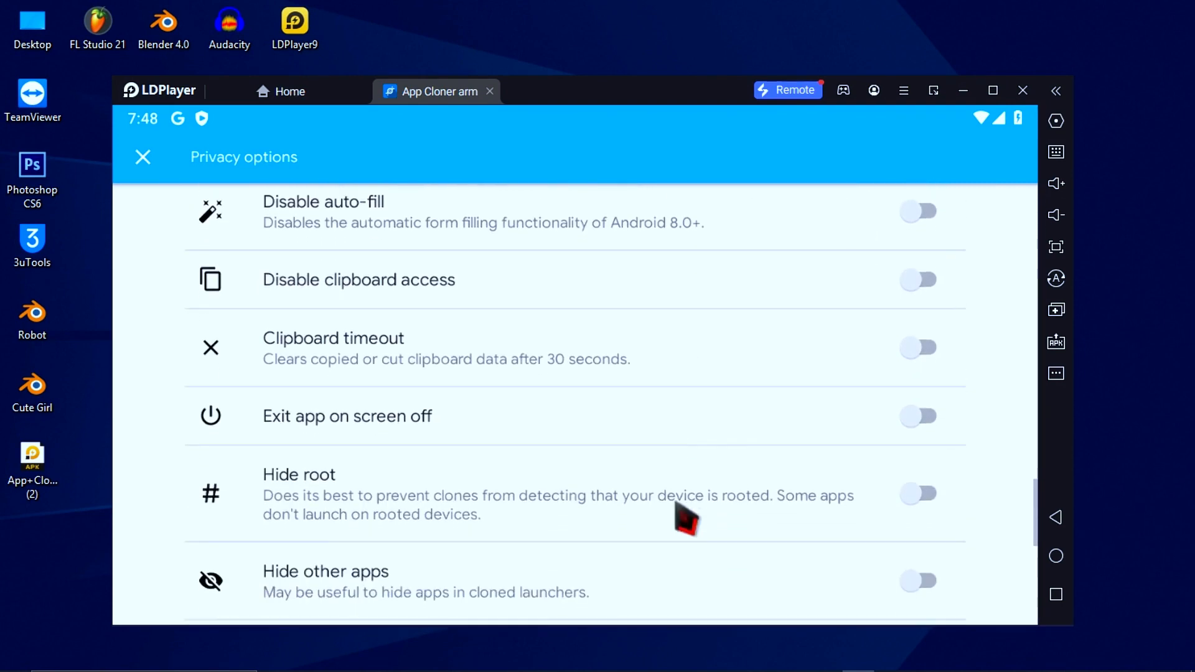
scroll("down", 3)
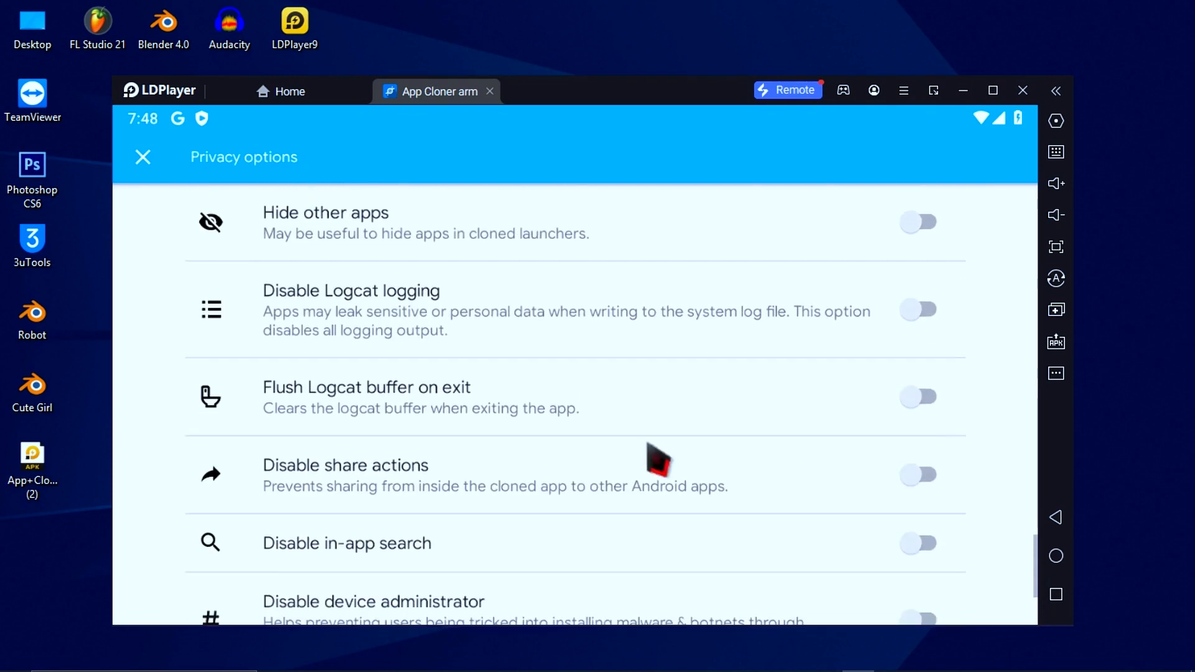
scroll("down", 3)
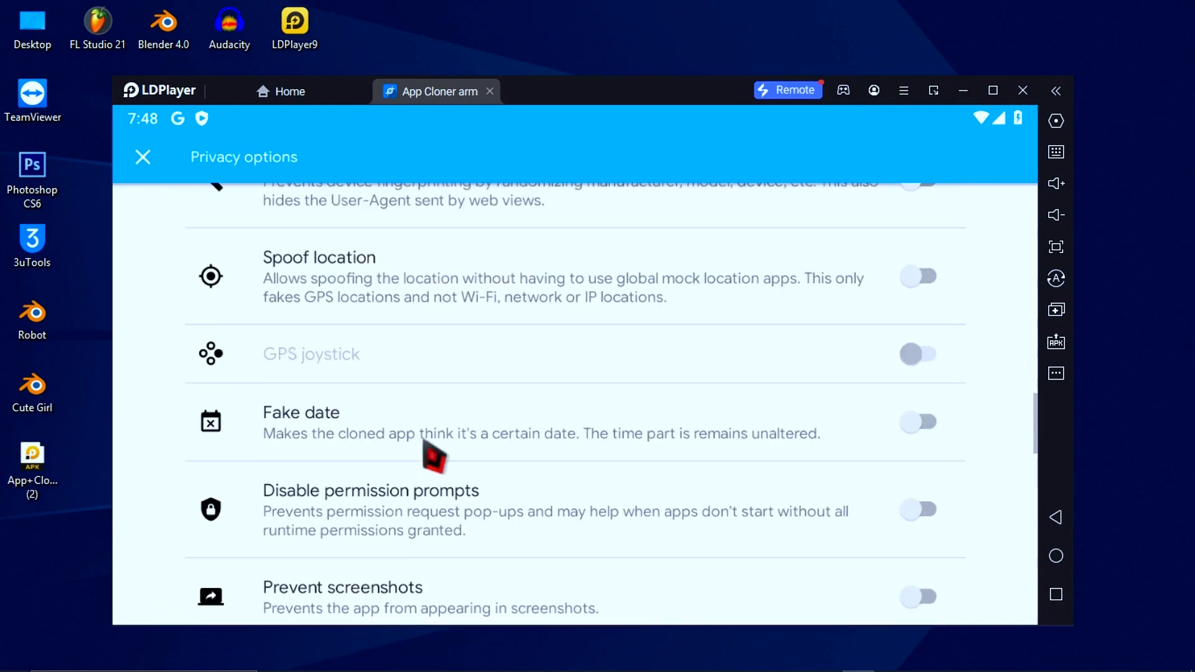
scroll("down", 3)
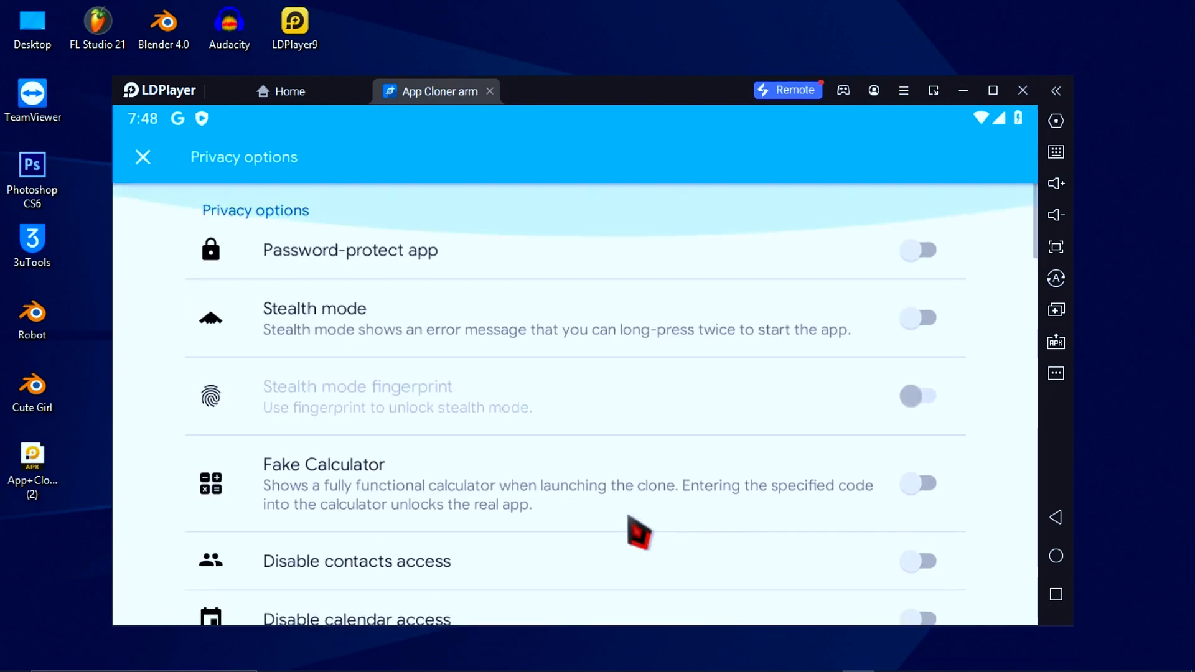
- Batch-clone TikTok numbers 1 to 7, appending the number to names and changing icon colors
left_click(141, 157)
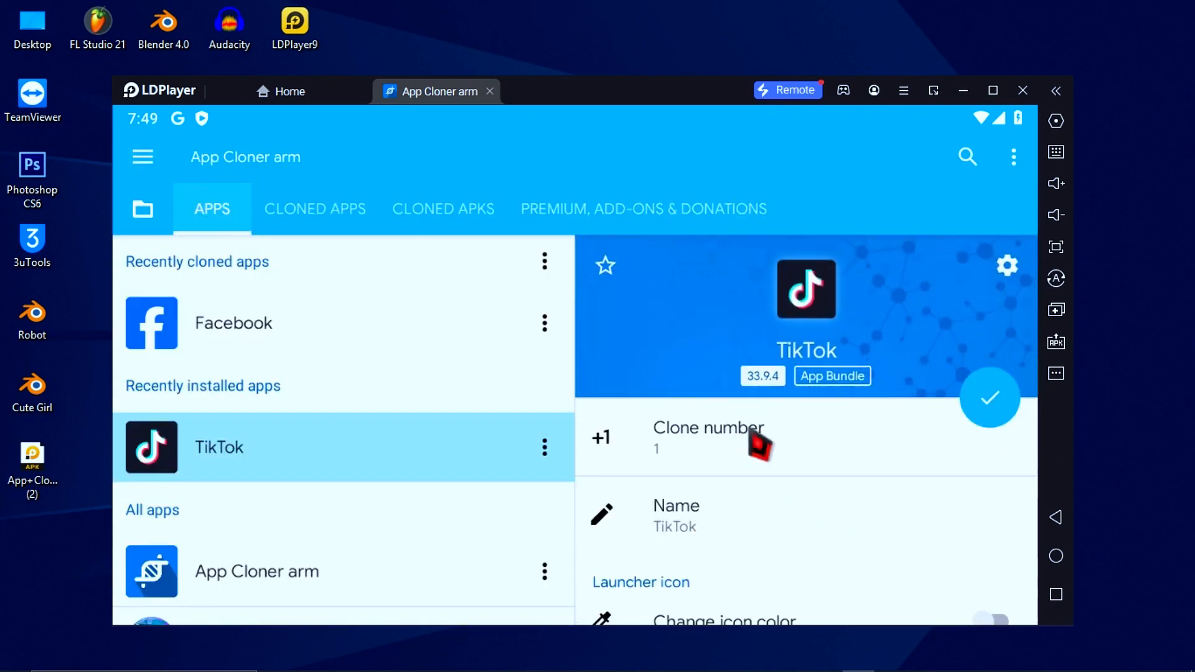
left_click(707, 437)
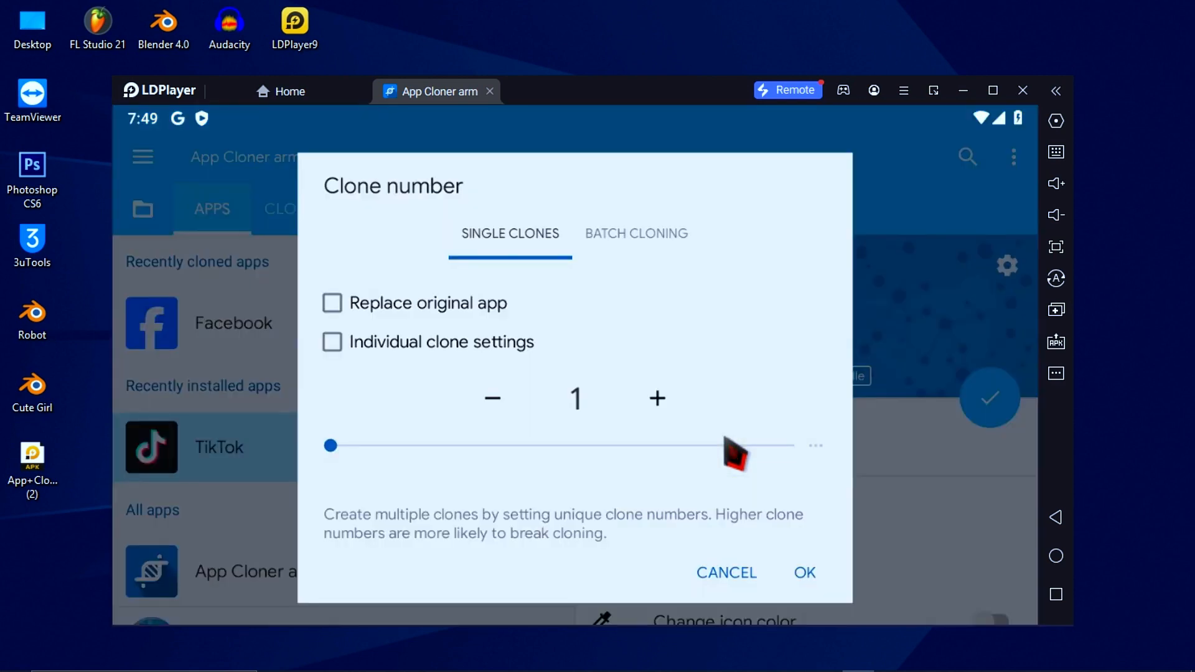
left_click(636, 234)
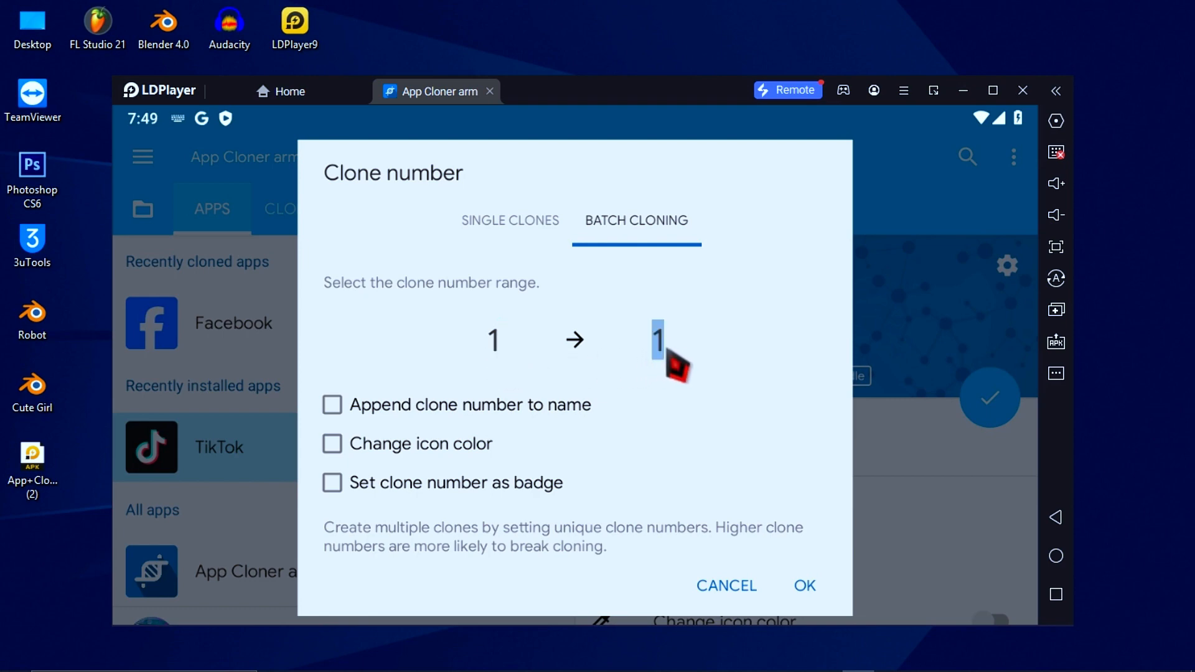
type("100")
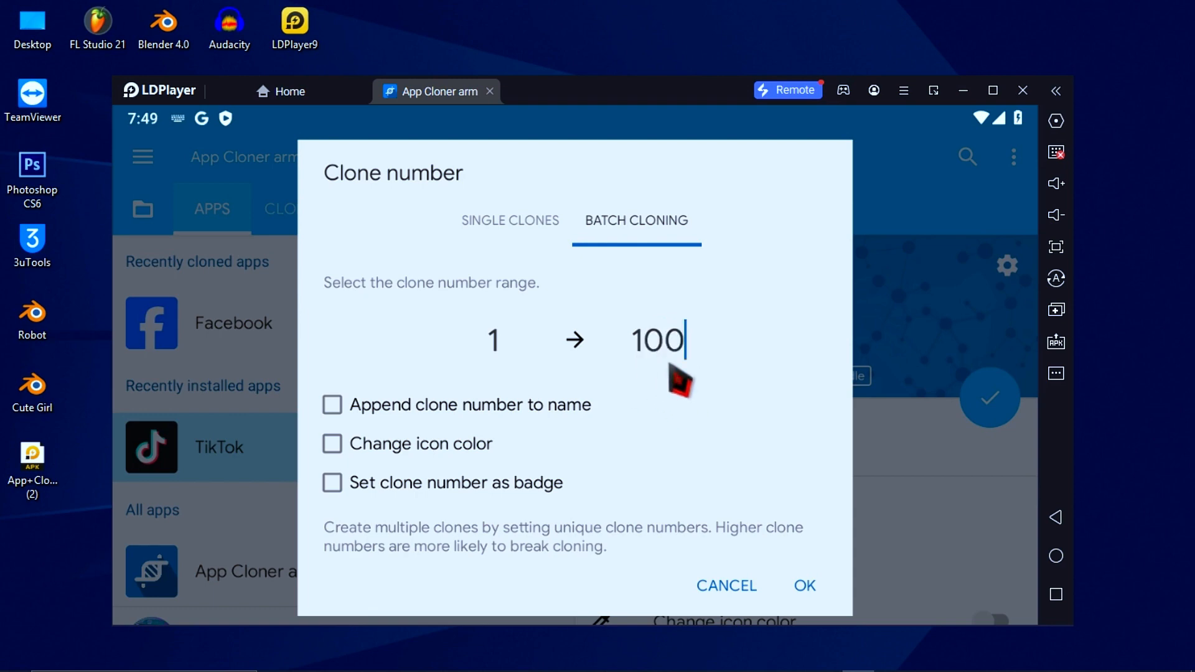
key("Backspace")
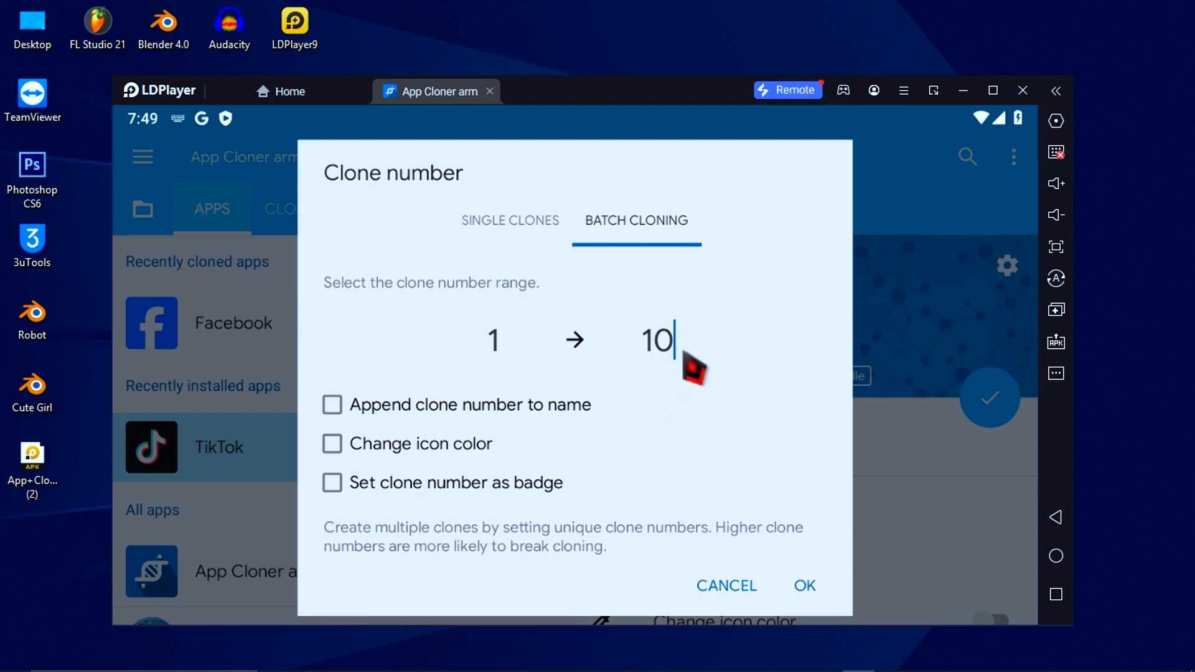
type("7")
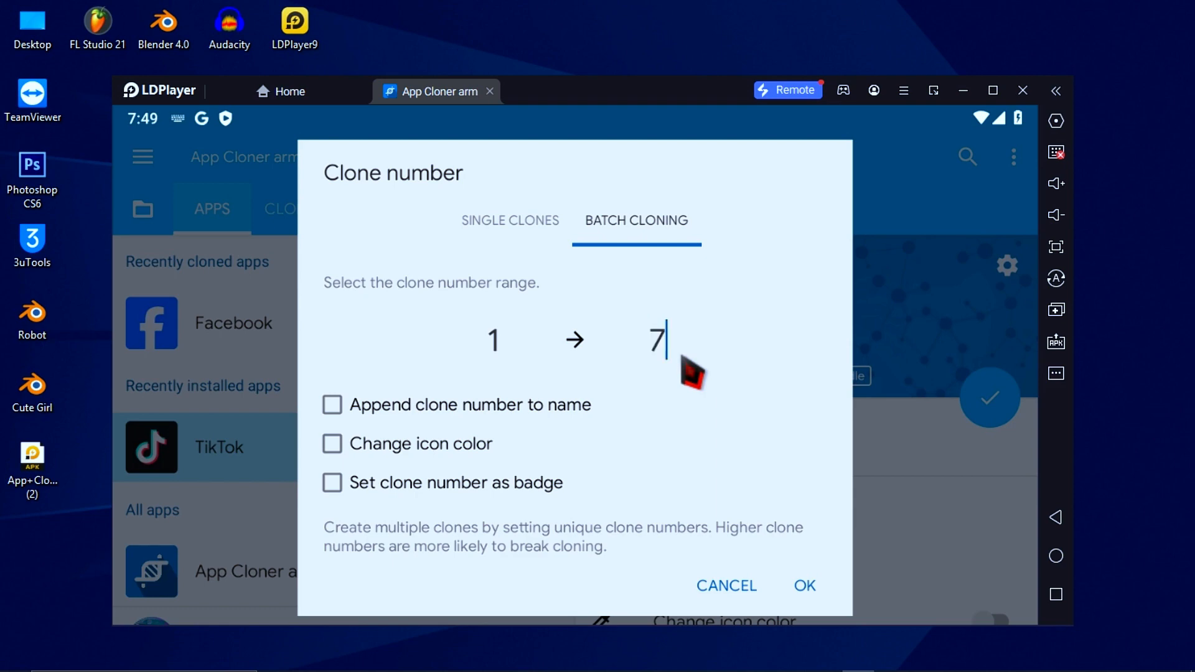
mouse_move(448, 449)
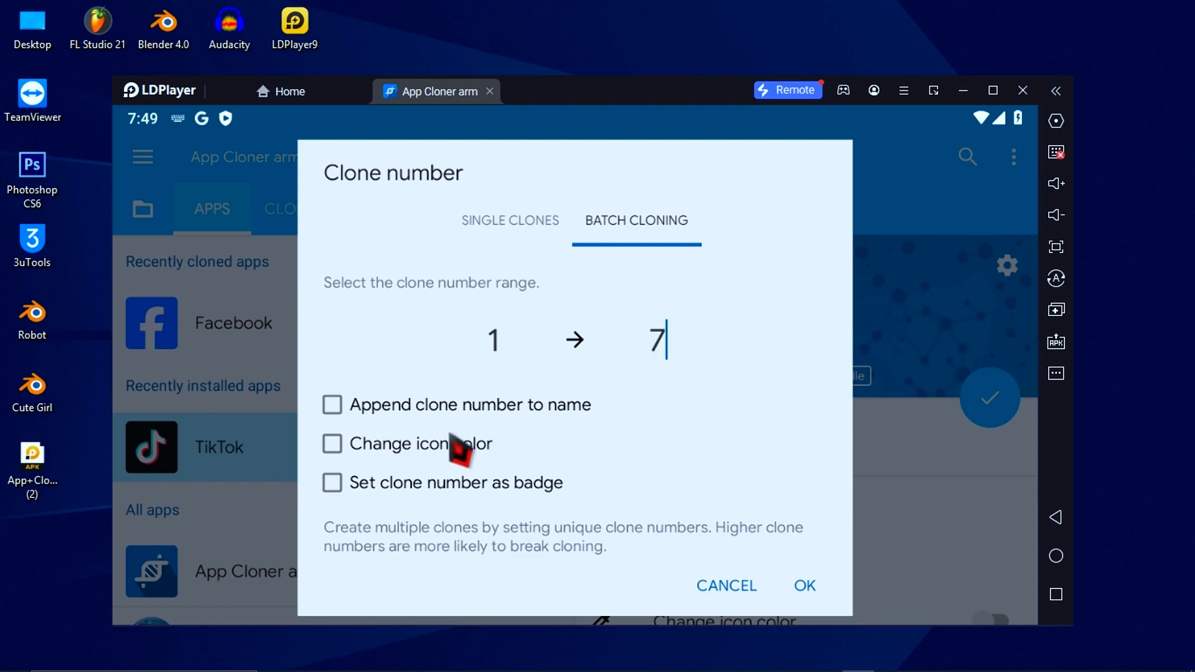
left_click(331, 405)
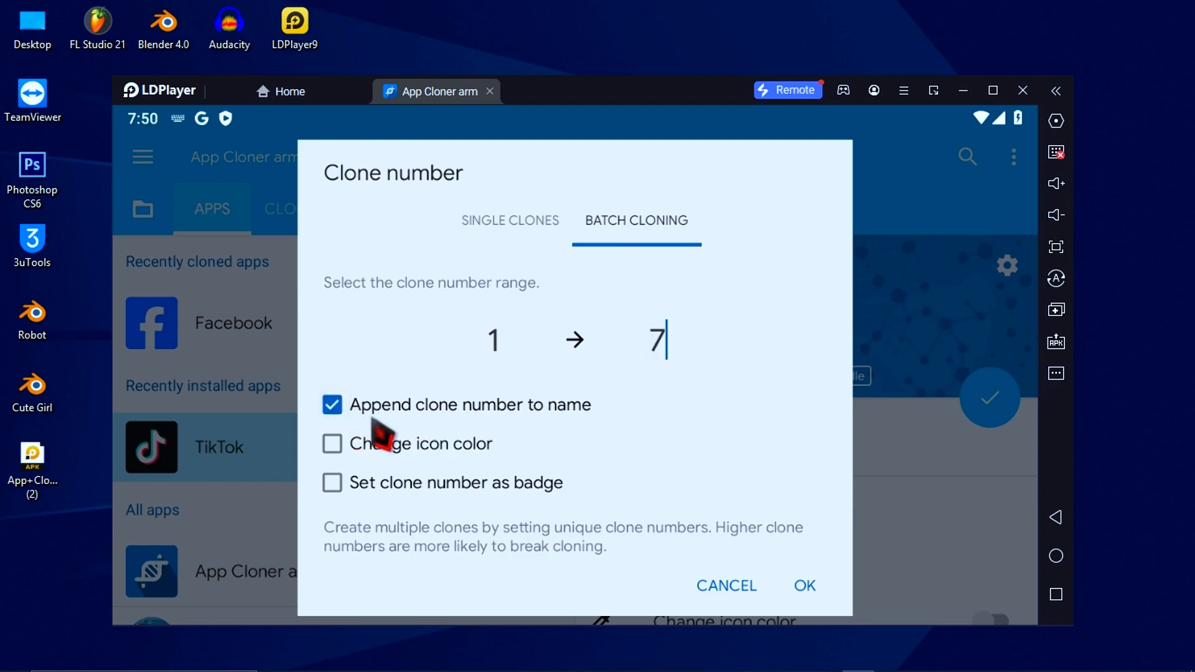
left_click(332, 443)
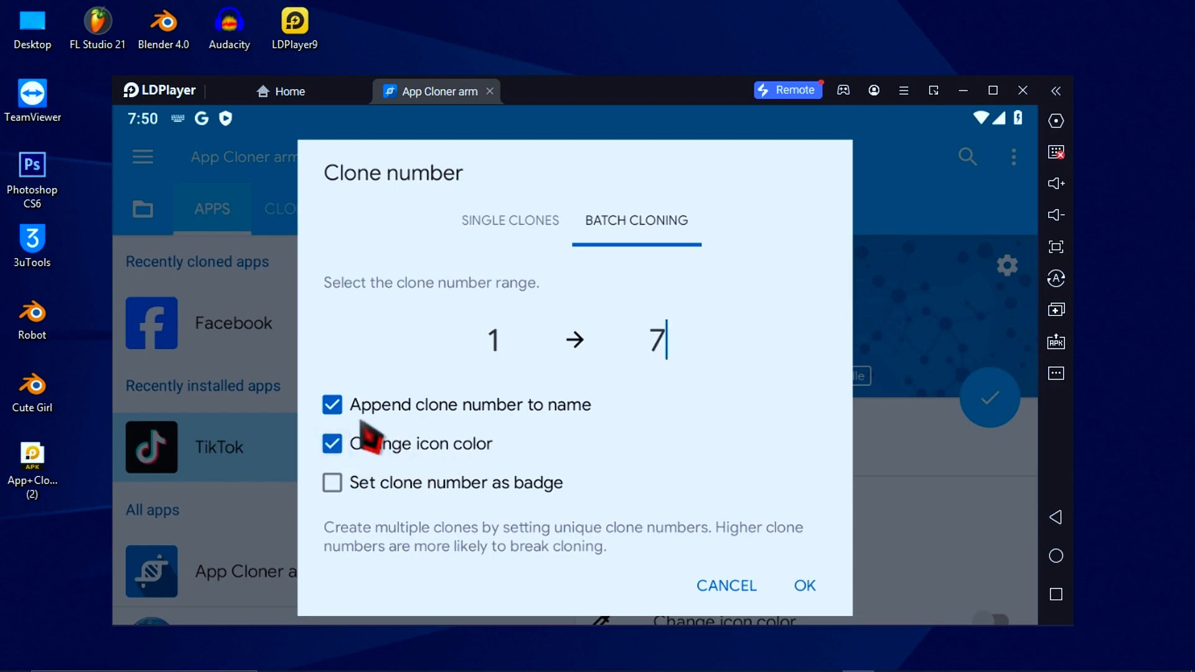
left_click(804, 585)
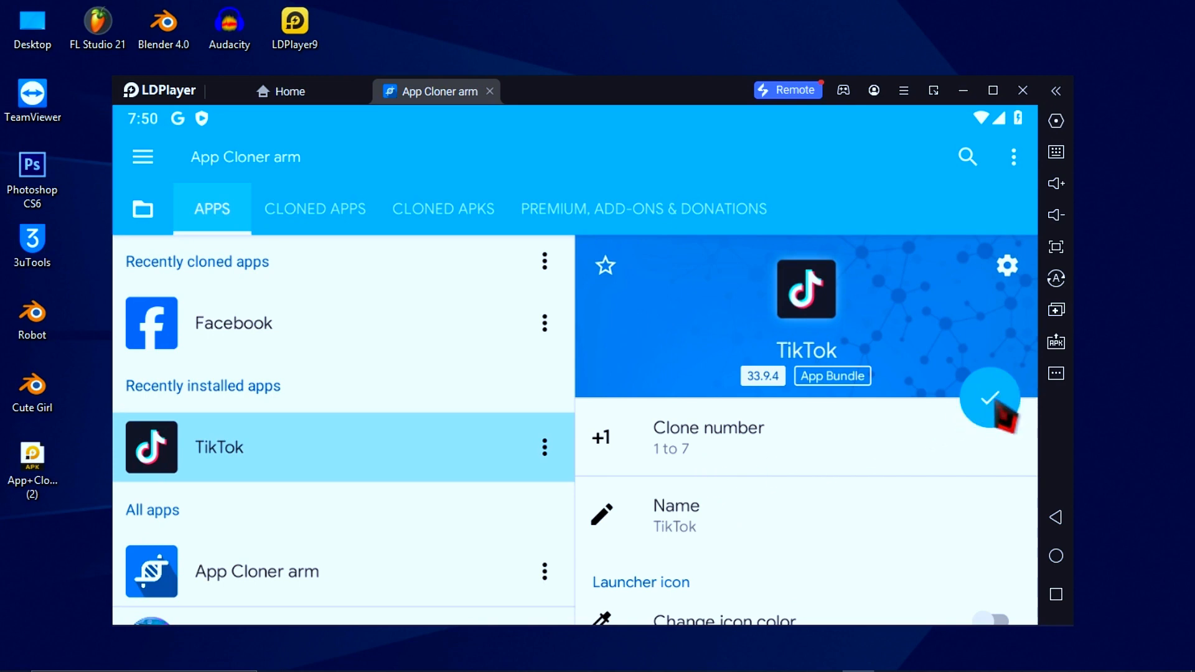
- Start cloning TikTok with the checkmark button and wait for all seven clones
left_click(990, 397)
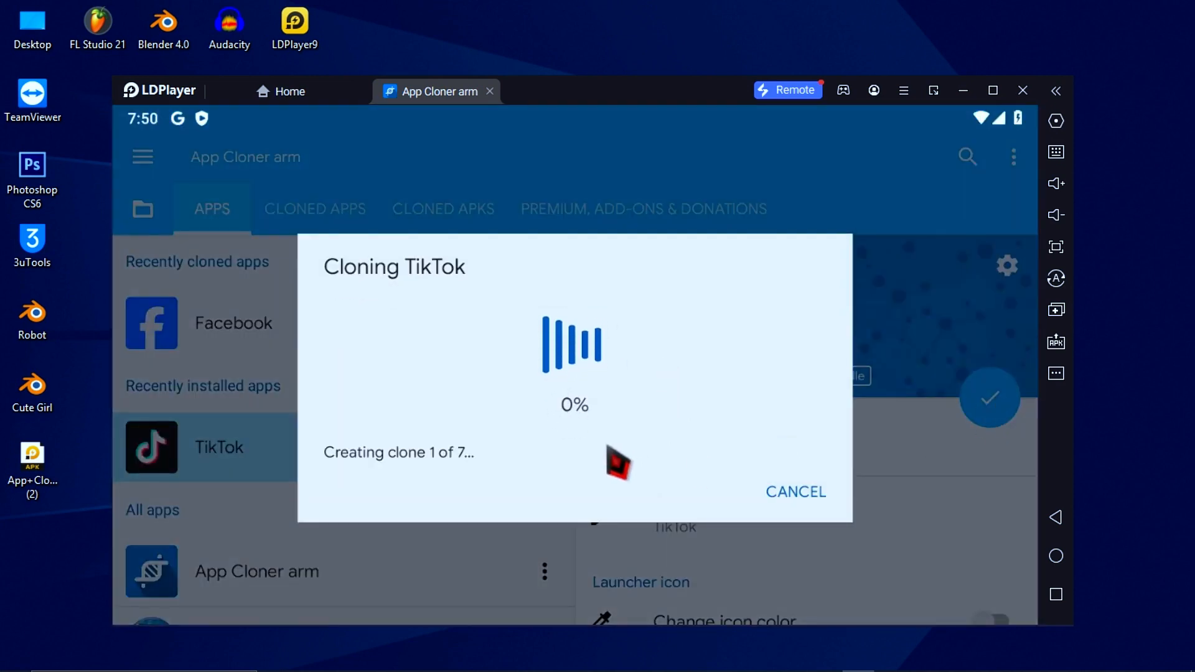
mouse_move(462, 472)
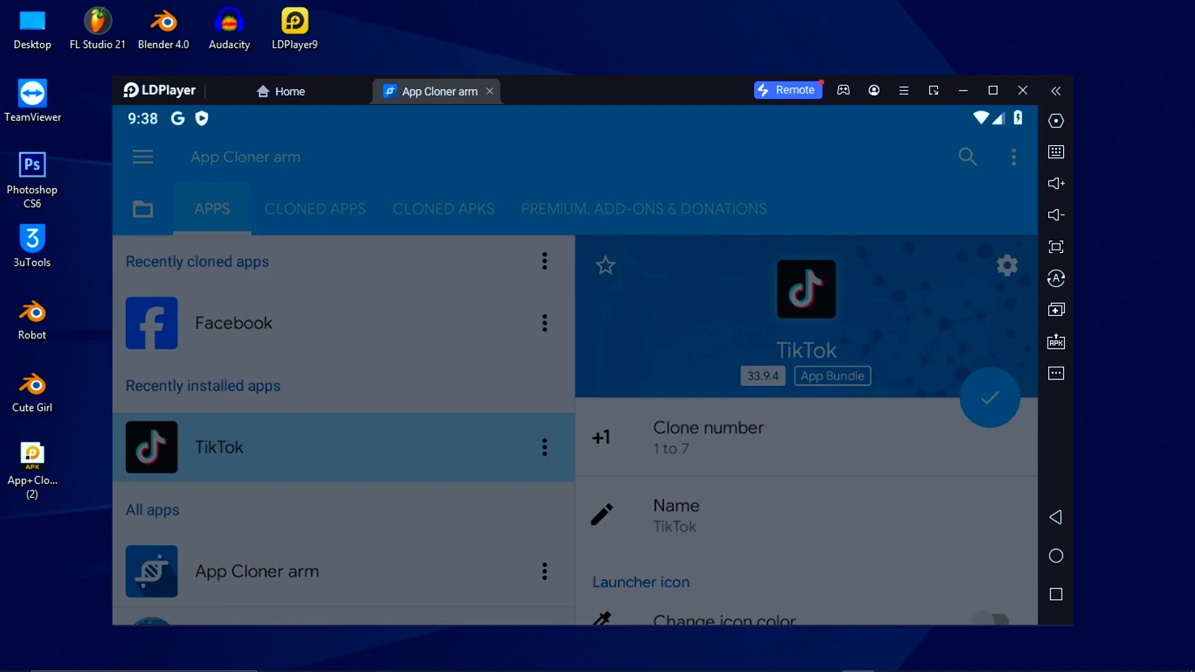
- Choose INSTALL APPS in the App cloned dialog to bring up TikTok 1's install prompt
left_click(989, 397)
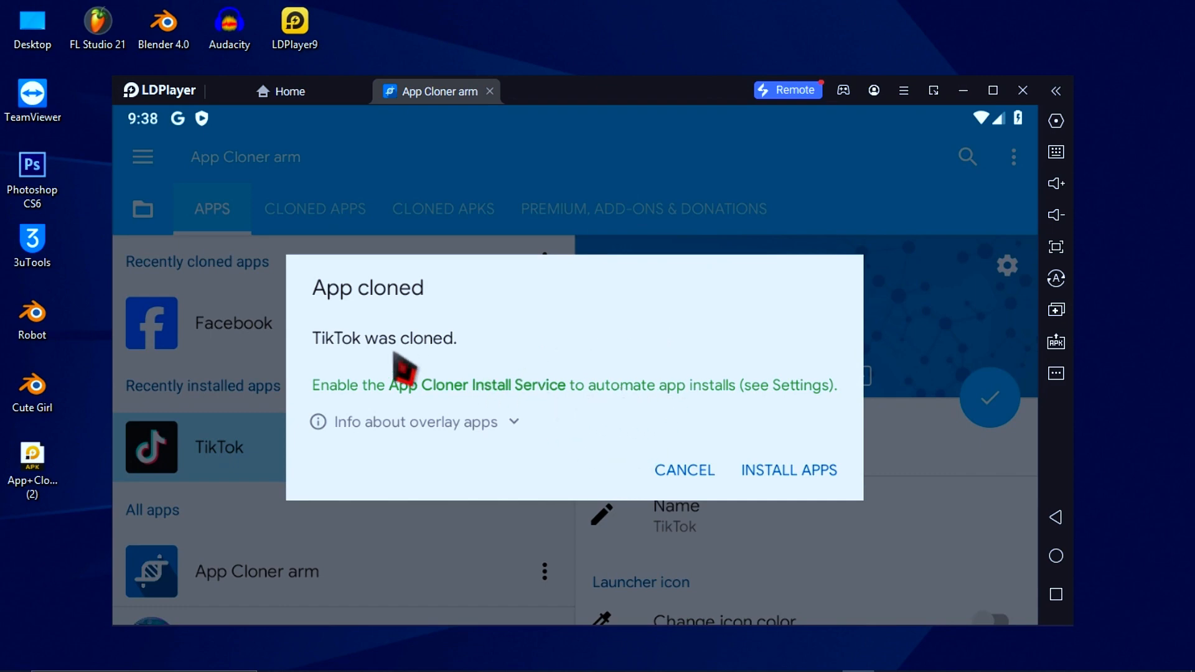
mouse_move(526, 393)
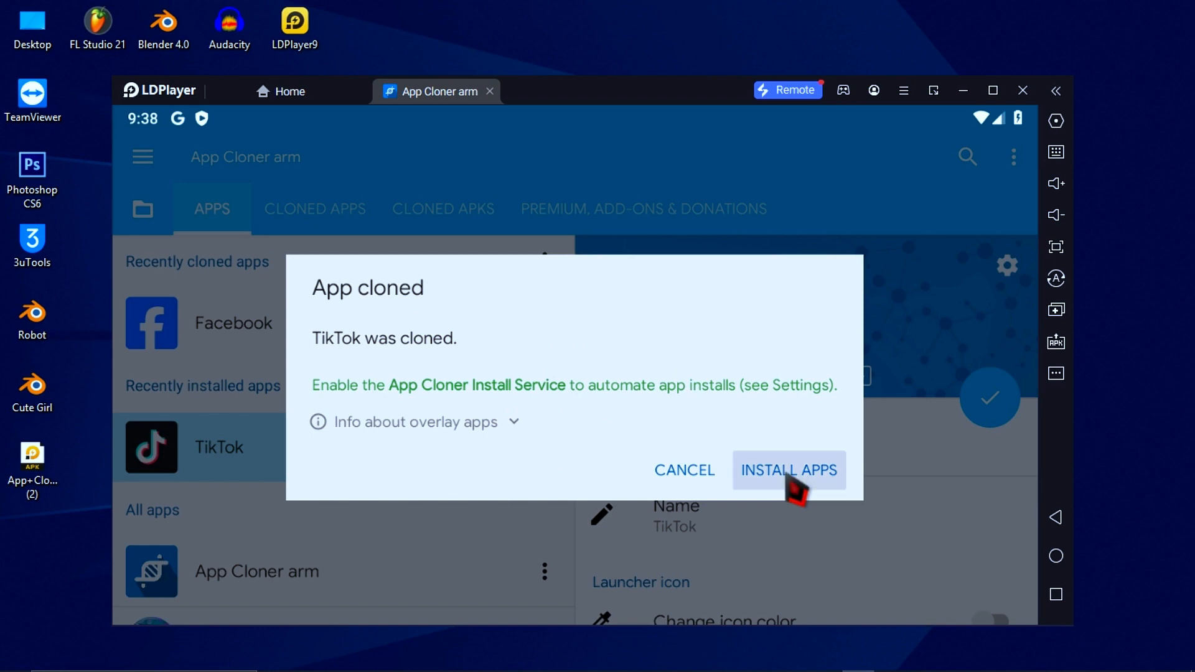
left_click(788, 471)
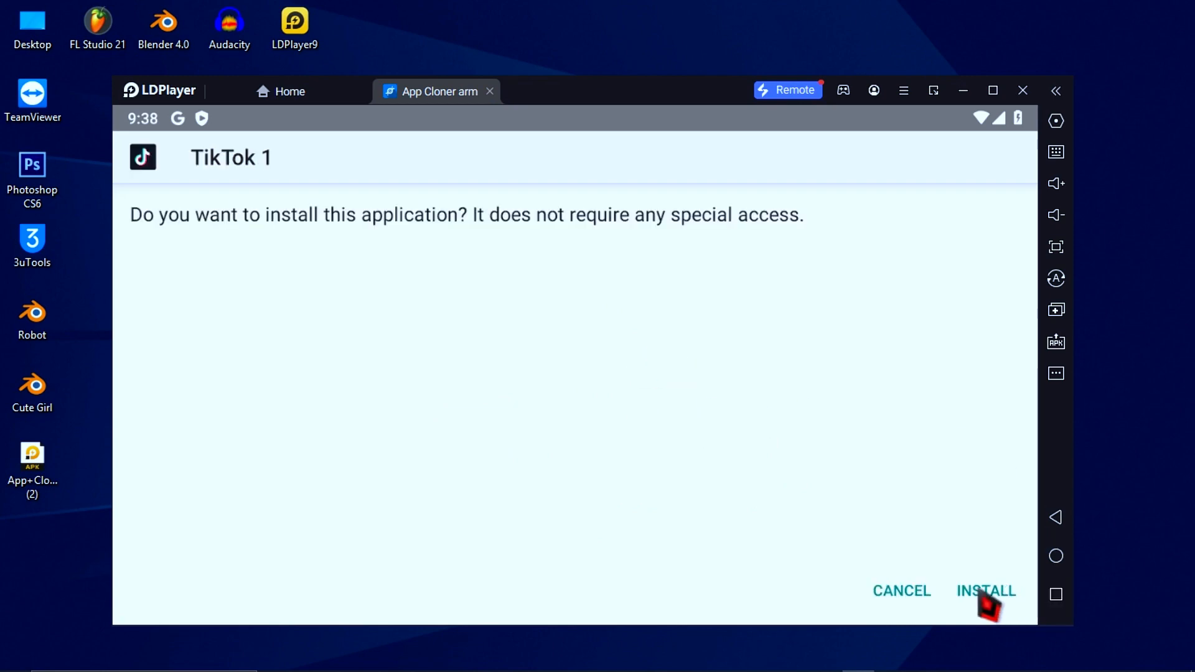
- Install the TikTok 1 and TikTok 2 clones and begin installing TikTok 3
left_click(985, 590)
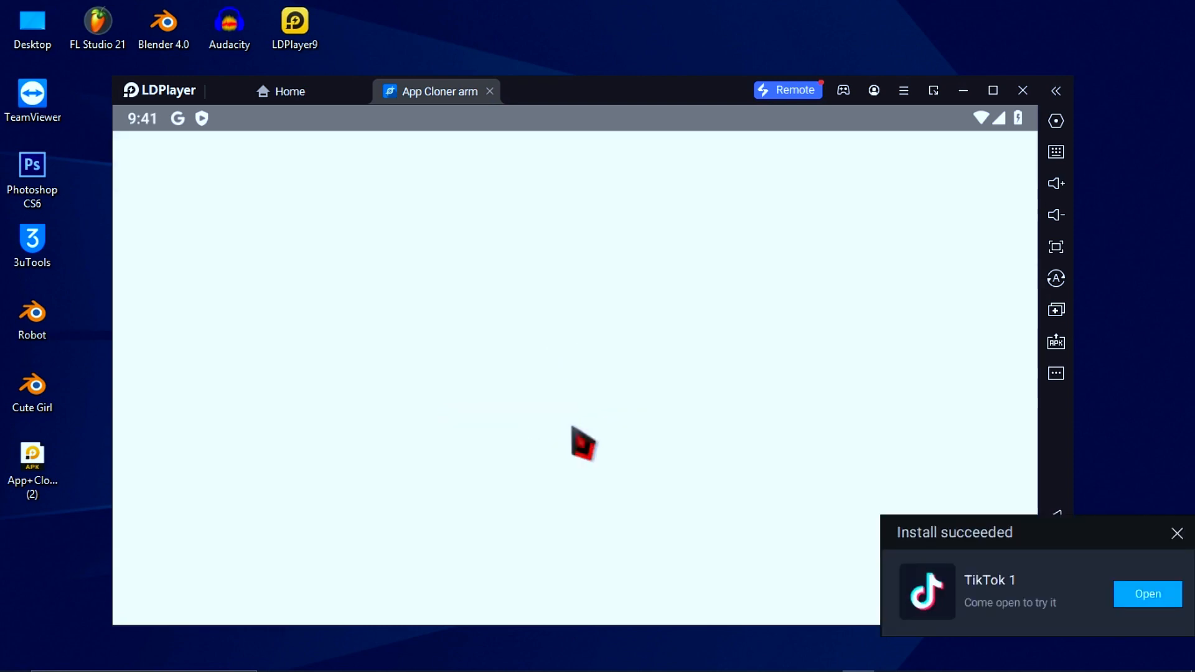
left_click(1146, 593)
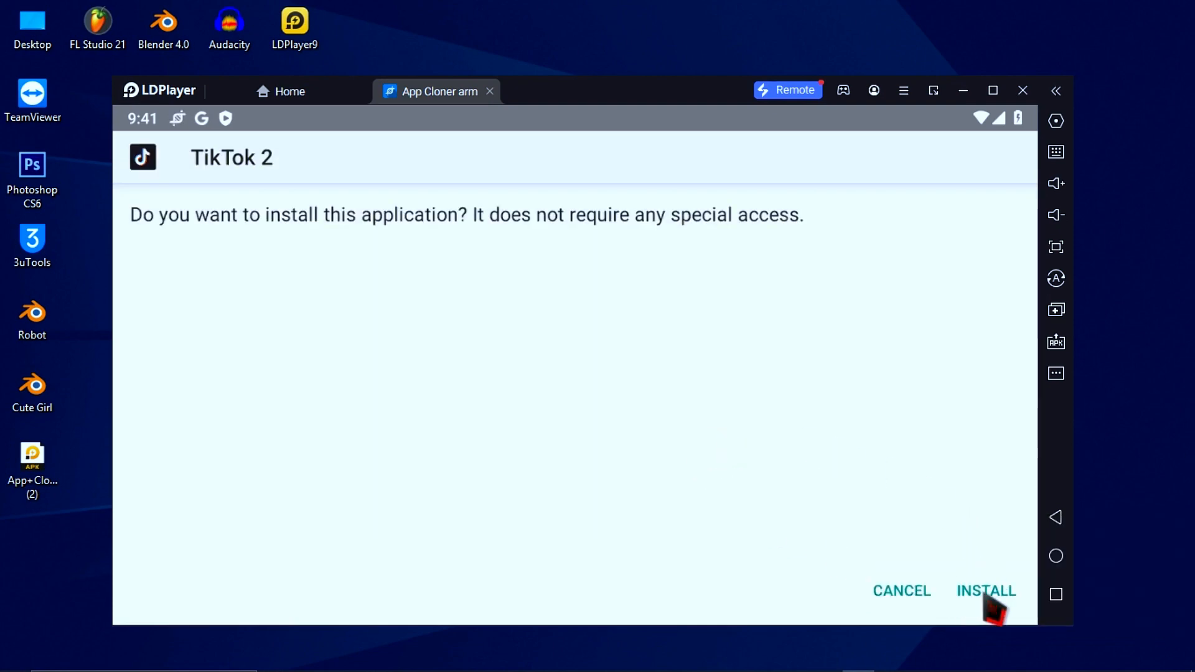
left_click(985, 590)
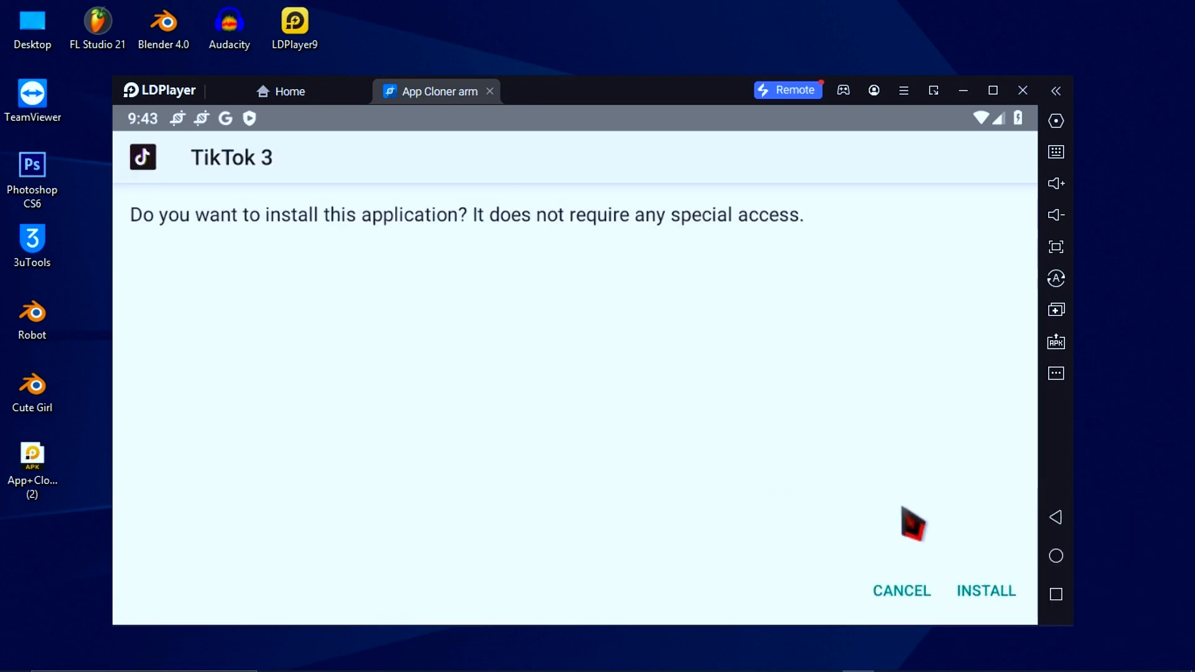
left_click(985, 591)
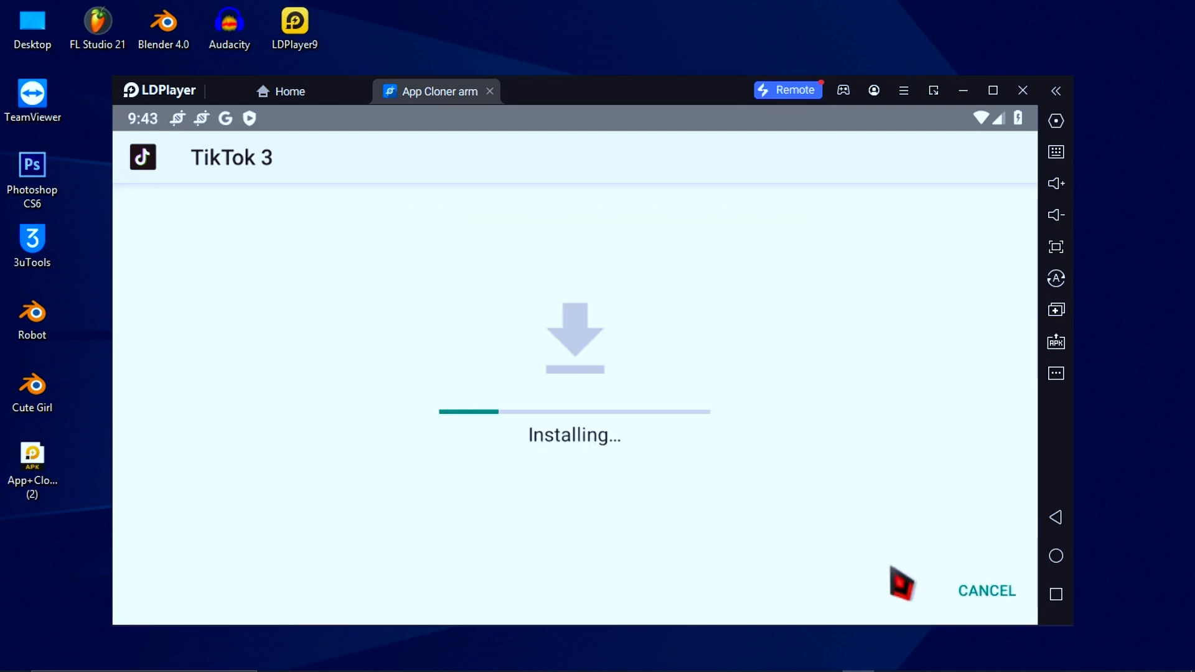